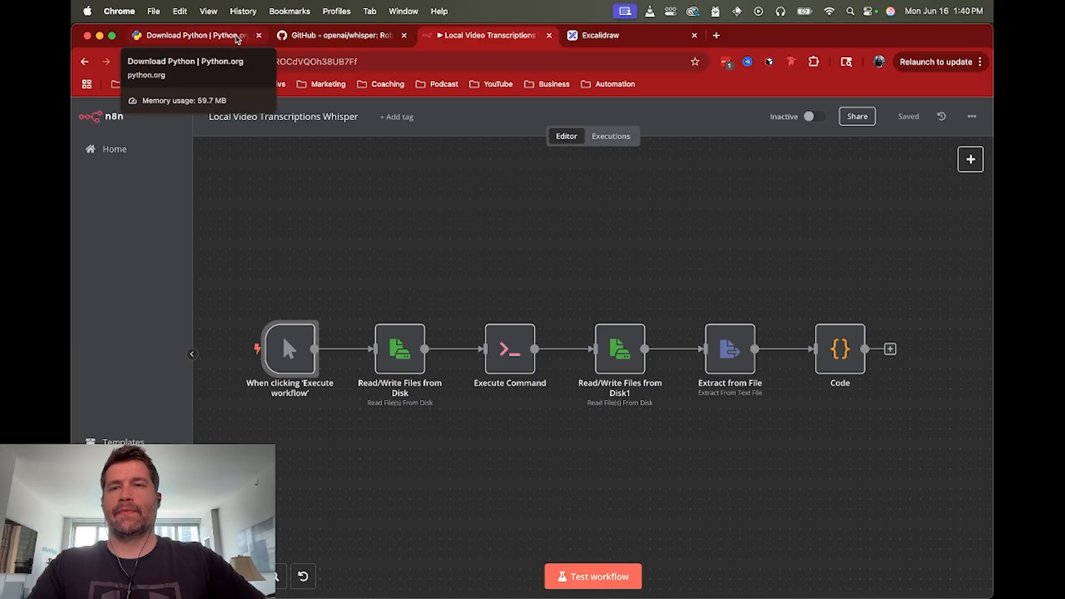
Step: Check the Python downloads page, then show the openai/whisper GitHub Setup section with its pip install command
{"action": "left_click", "coordinate": [200, 35]}
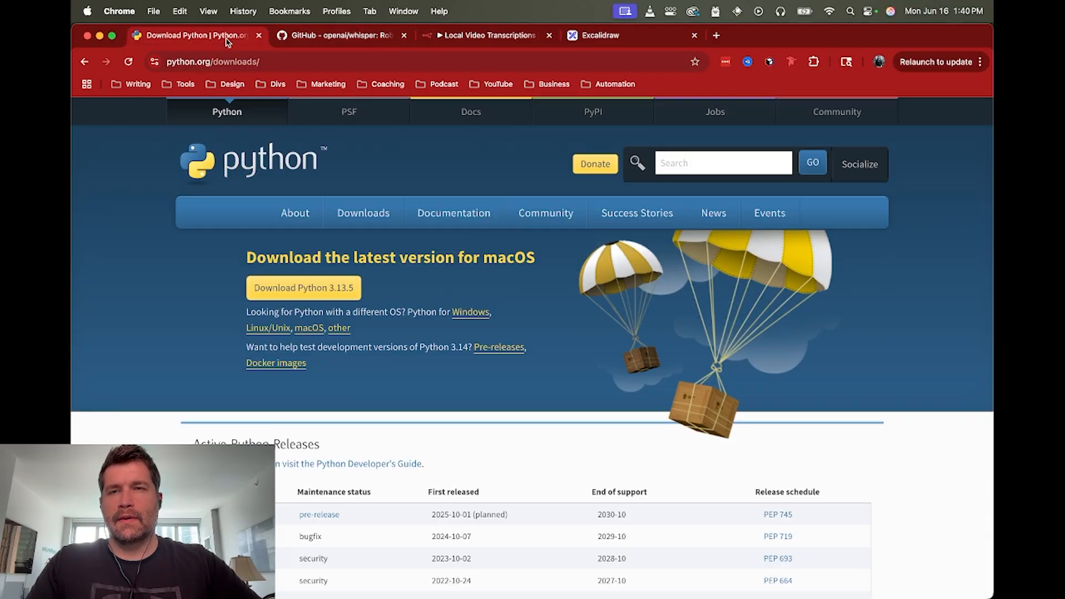
{"action": "left_click", "coordinate": [304, 289]}
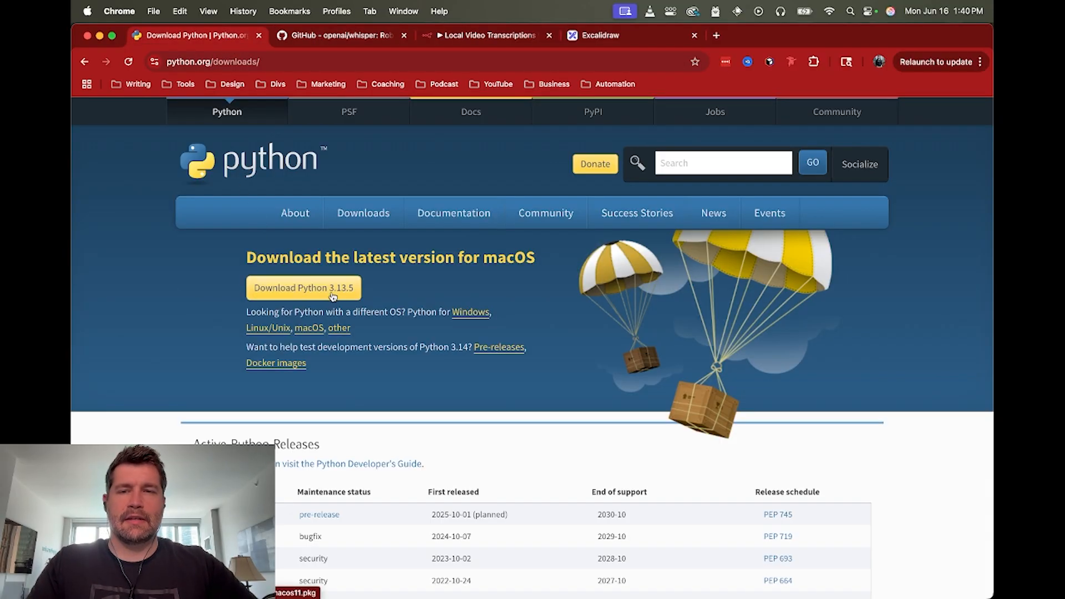
{"action": "left_click", "coordinate": [338, 34]}
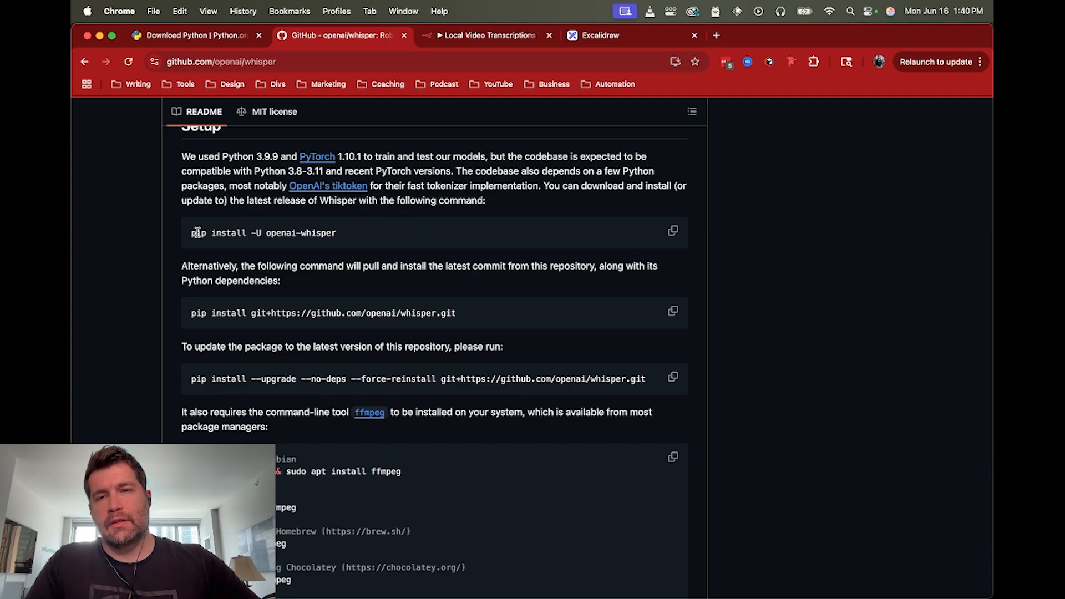
{"action": "mouse_move", "coordinate": [341, 235]}
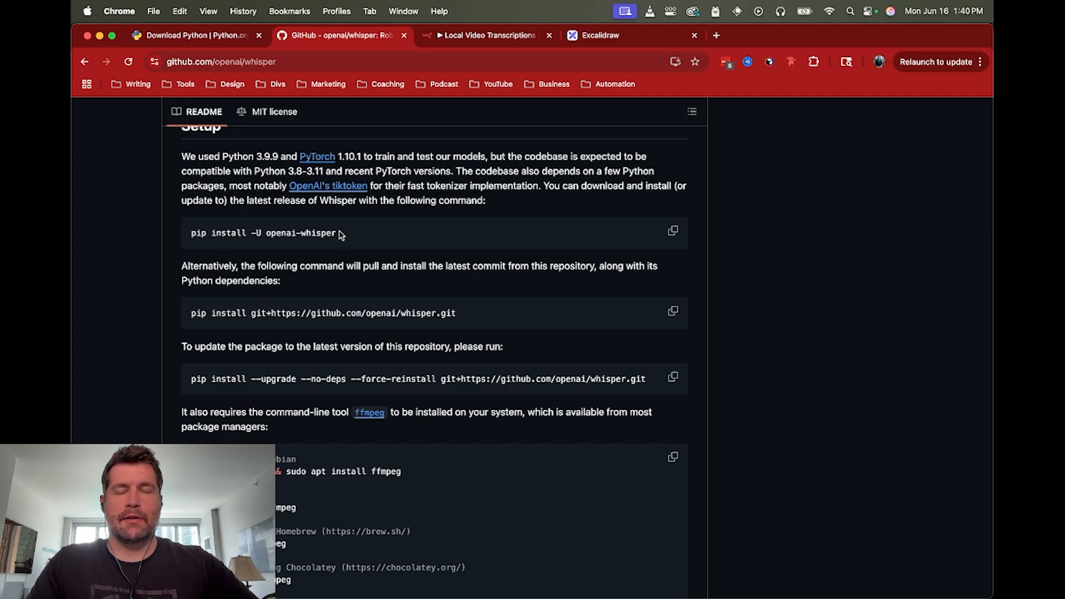
{"action": "mouse_move", "coordinate": [449, 238]}
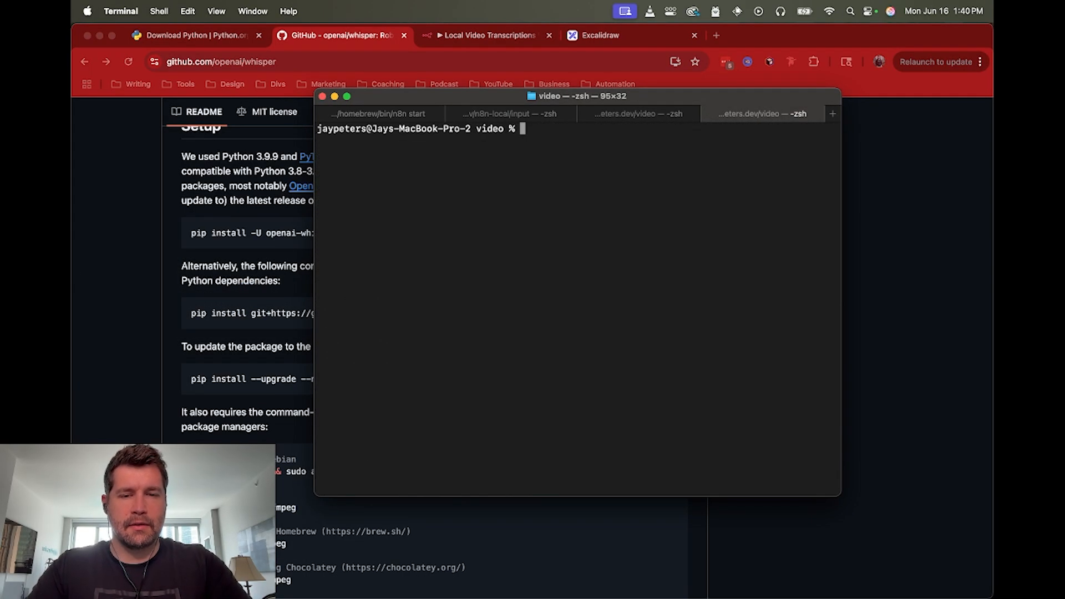
Step: Run whisper to confirm it prints usage, then show the n8n start session and its workflow
{"action": "type", "text": "whisper"}
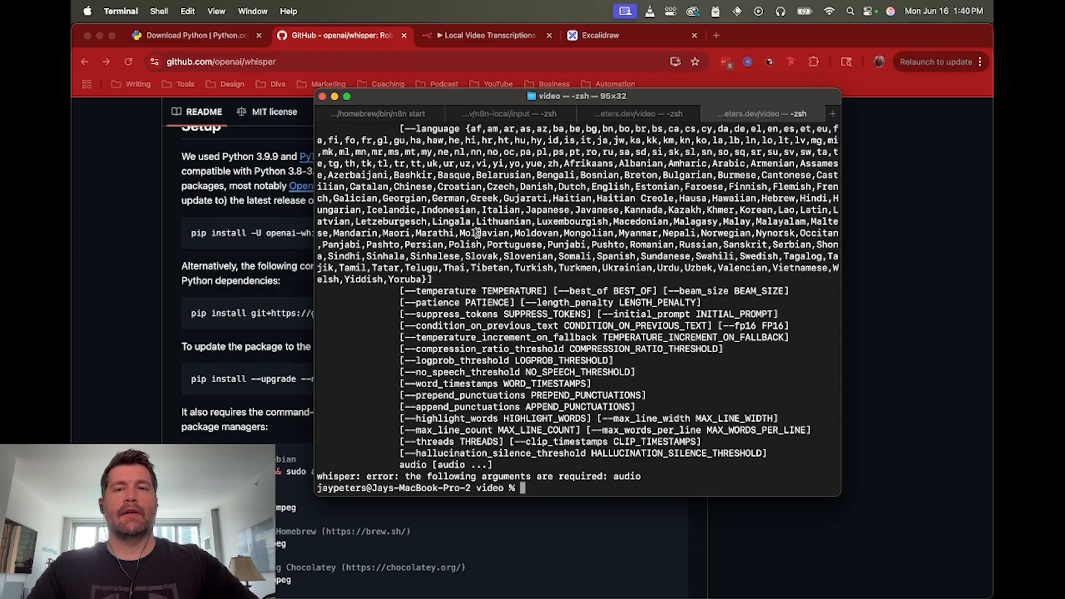
{"action": "left_click", "coordinate": [375, 113]}
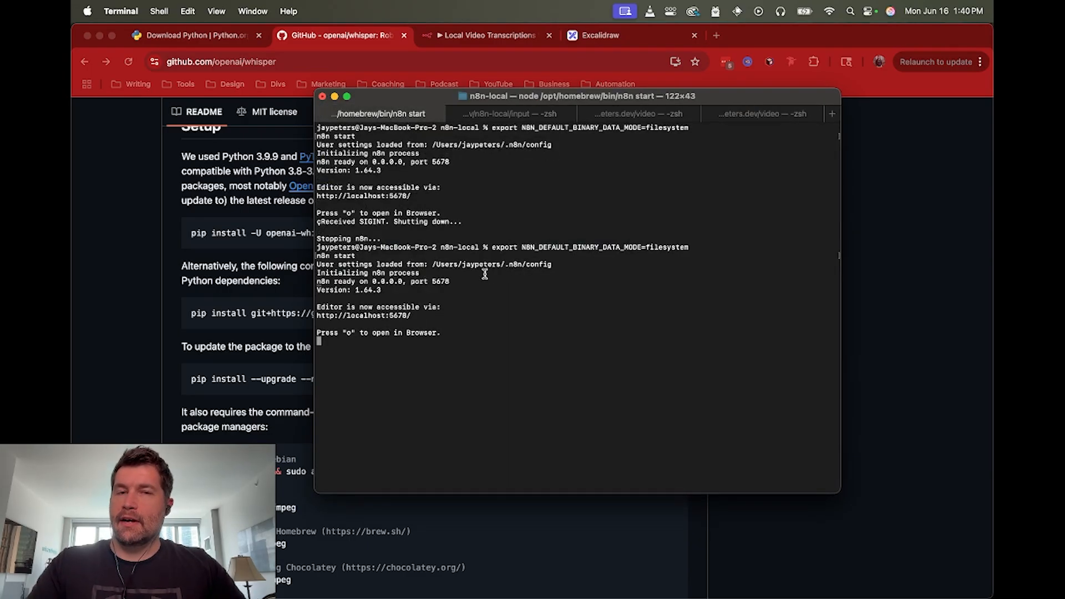
{"action": "left_click", "coordinate": [486, 34]}
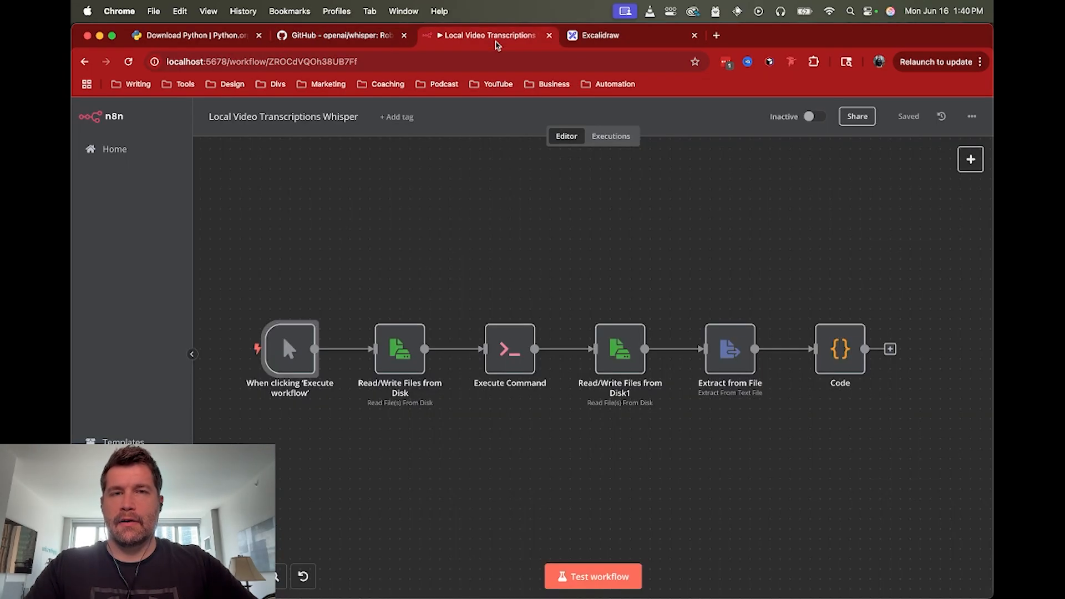
{"action": "mouse_move", "coordinate": [490, 231]}
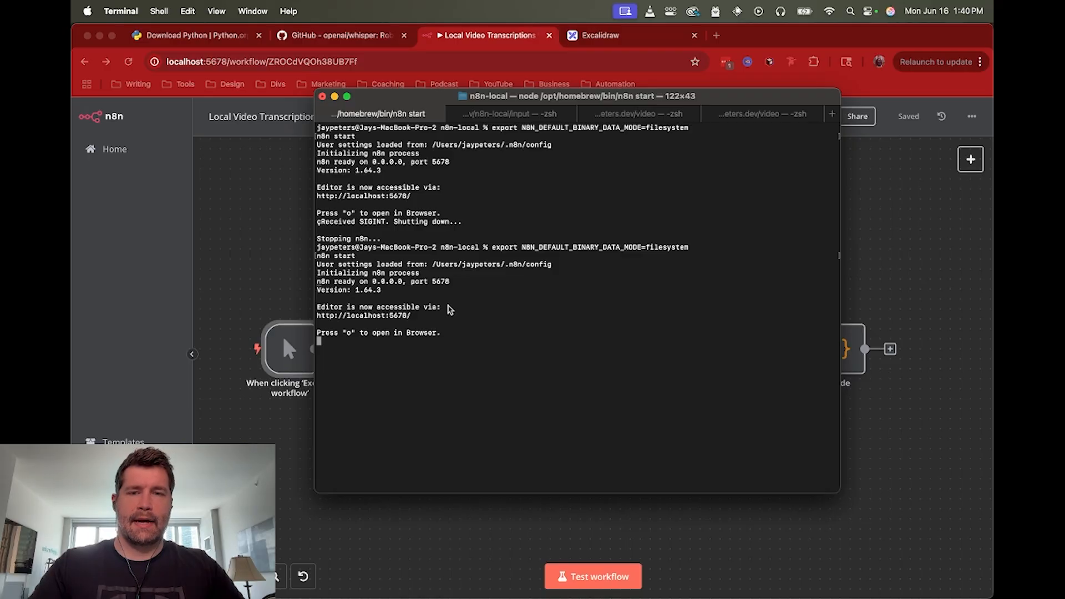
Step: Stop n8n, clear the terminal, and set N8N_DEFAULT_BINARY_DATA_MODE=filesystem before restarting
{"action": "key", "text": "ctrl+c"}
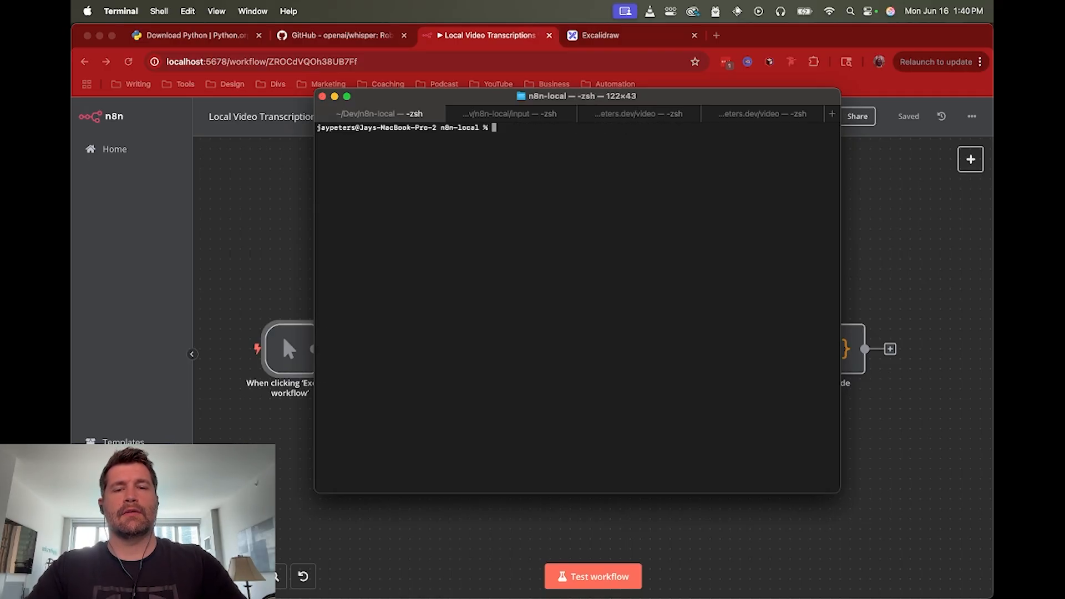
{"action": "type", "text": "clear"}
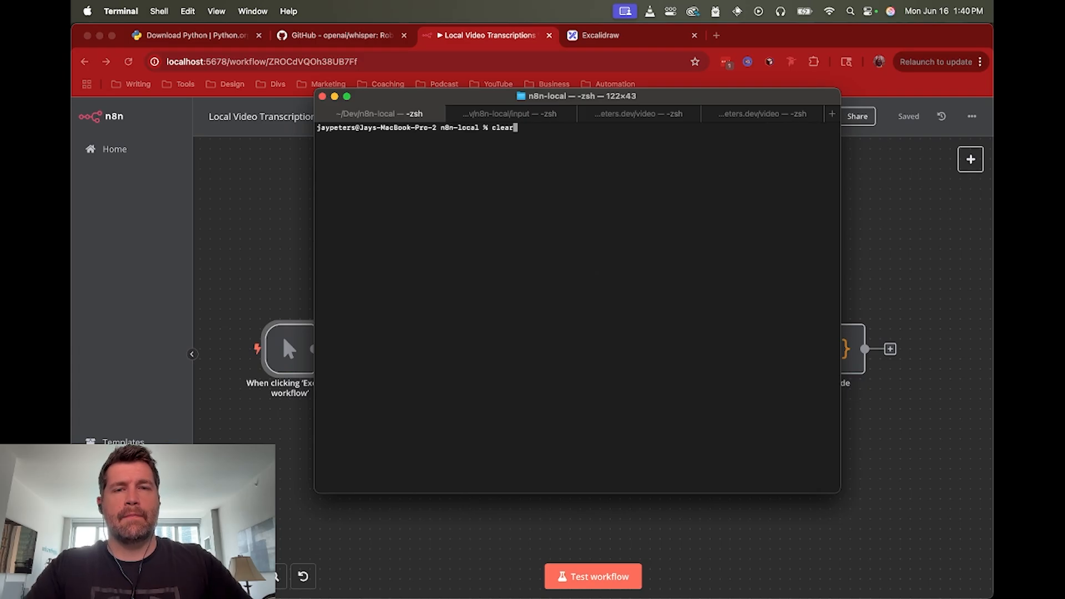
{"action": "type", "text": "export N8N_DEFAULT_BINARY_DATA_MODE=filesystem"}
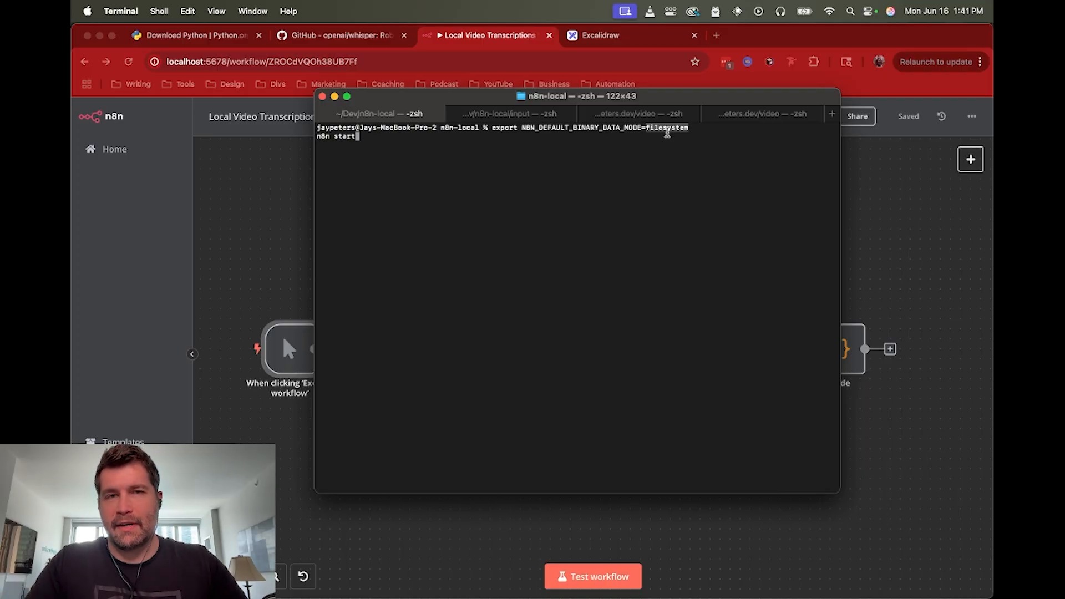
{"action": "mouse_move", "coordinate": [611, 158]}
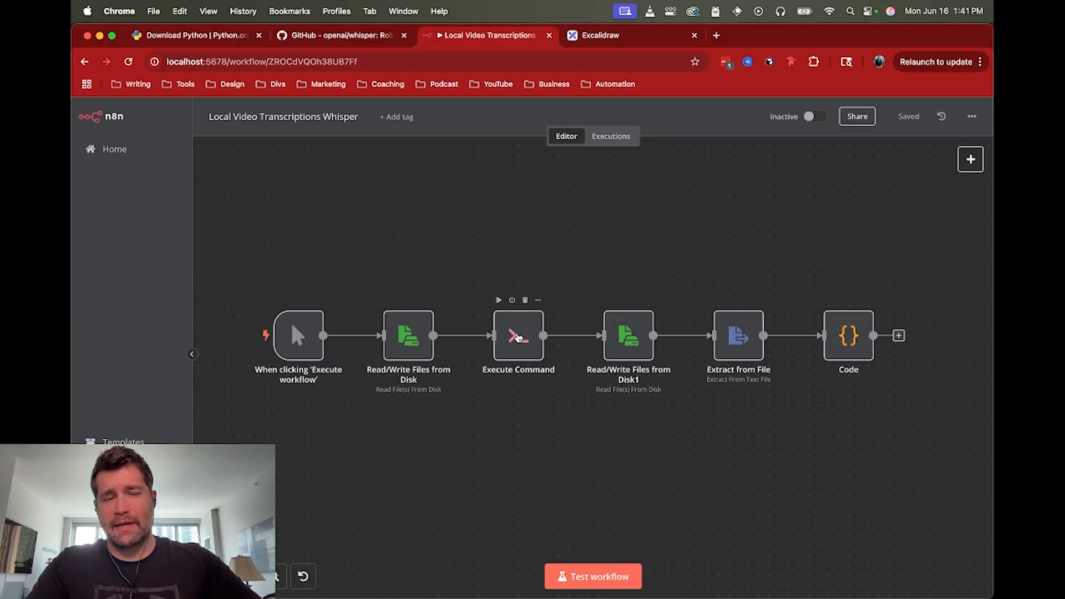
{"action": "mouse_move", "coordinate": [746, 342]}
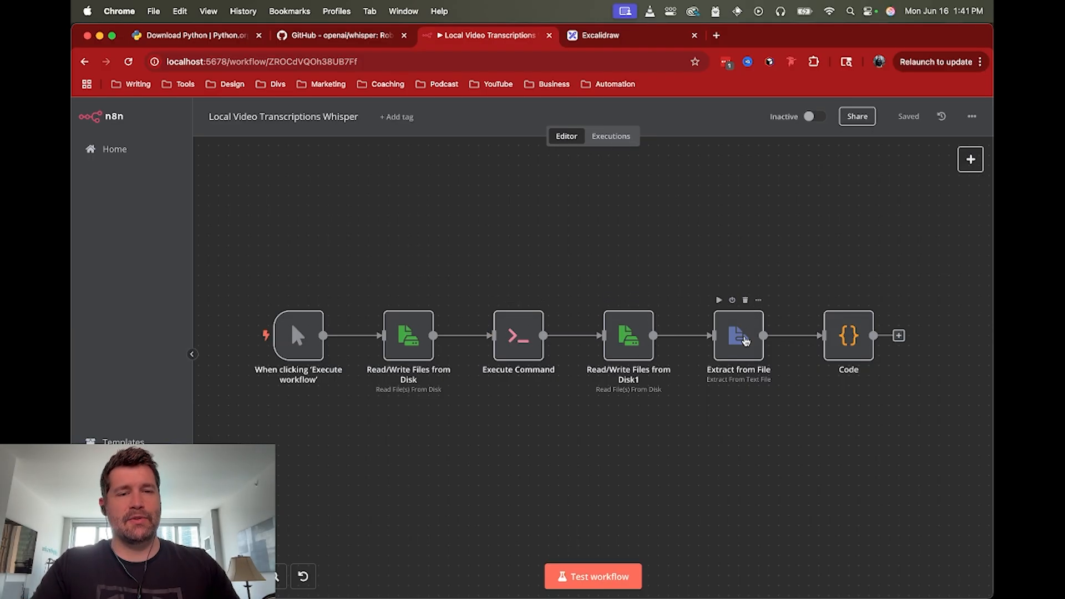
{"action": "mouse_move", "coordinate": [279, 339]}
{"action": "type", "text": "lcoa"}
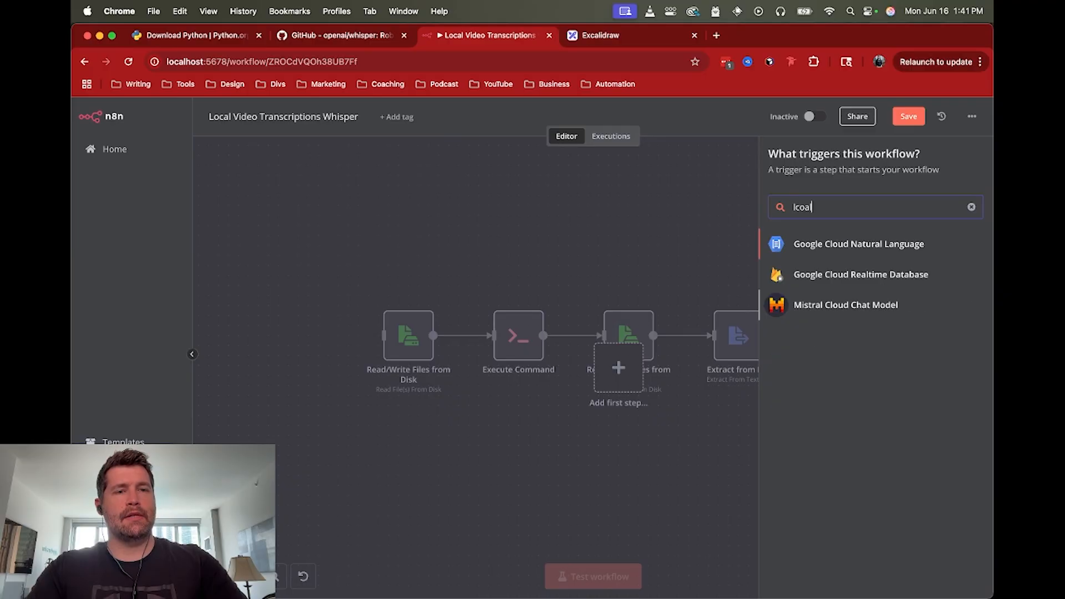
Step: Add a Local File Trigger watching the 'input' folder and choose which file events fire it
{"action": "type", "text": "lol"}
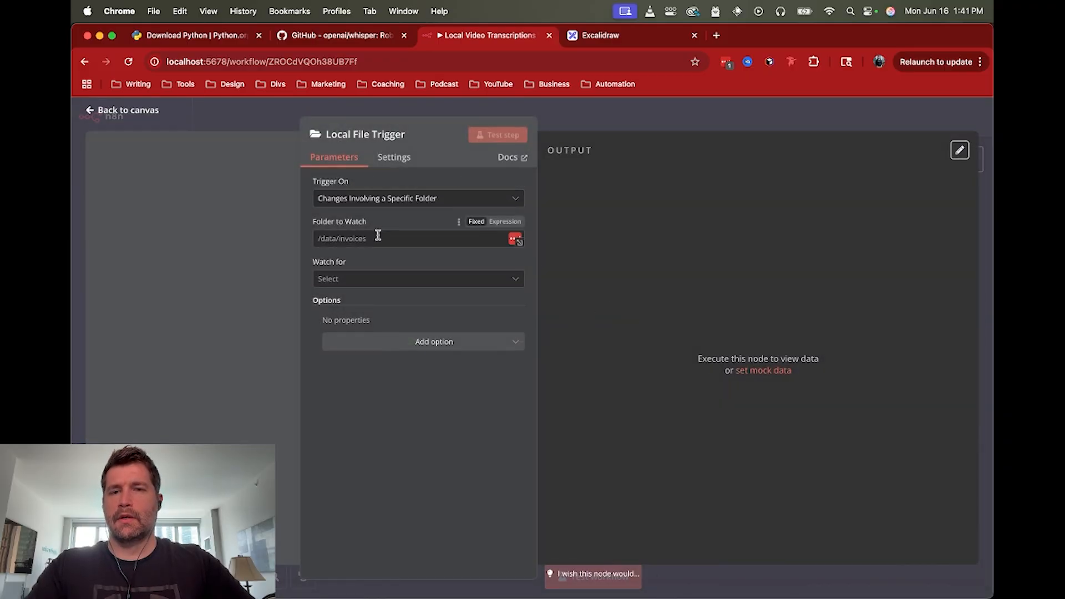
{"action": "type", "text": "input"}
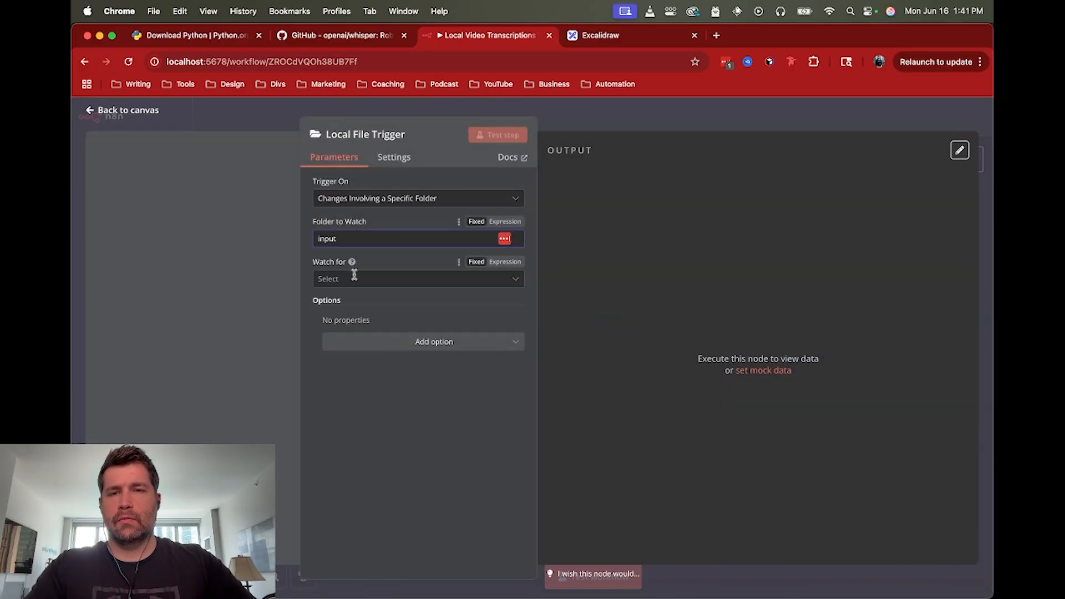
{"action": "left_click", "coordinate": [417, 278]}
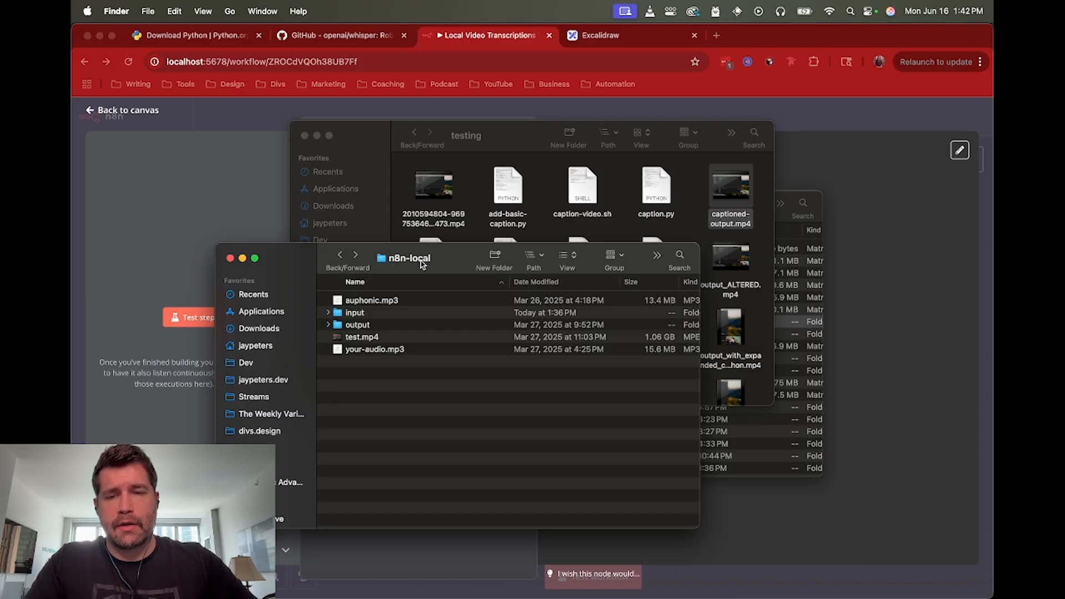
Step: Show the input folder in n8n-local holding short-test.mp4
{"action": "left_click", "coordinate": [353, 312]}
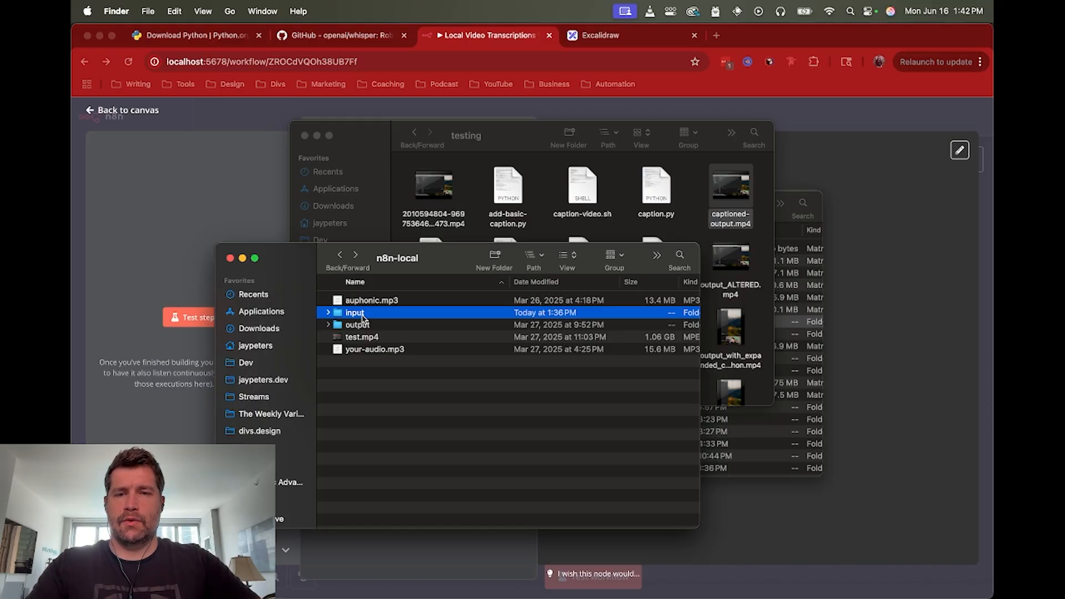
{"action": "double_click", "coordinate": [355, 313]}
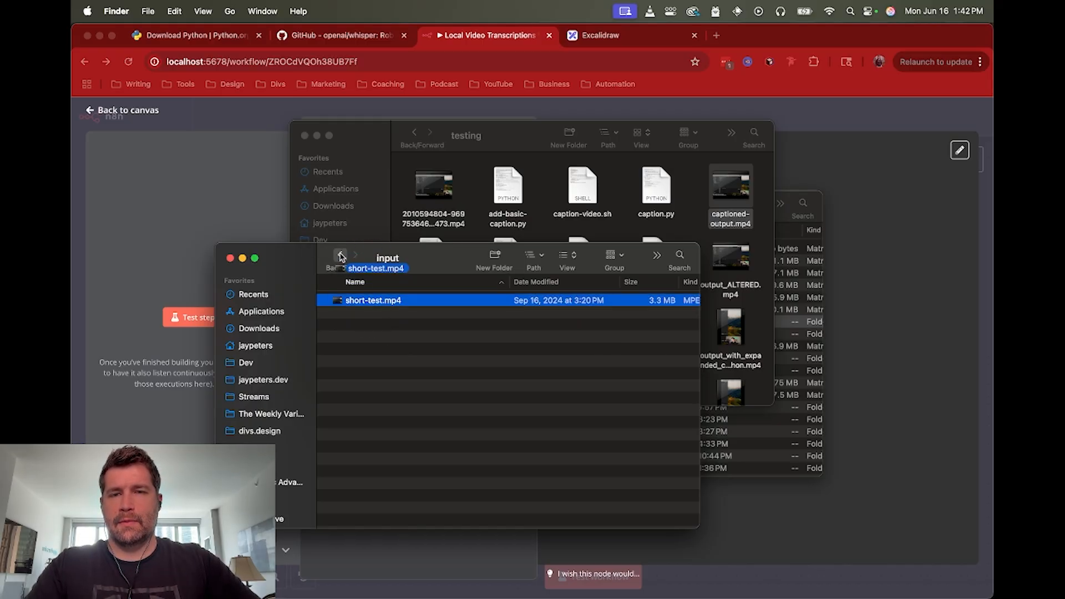
{"action": "left_click", "coordinate": [339, 256]}
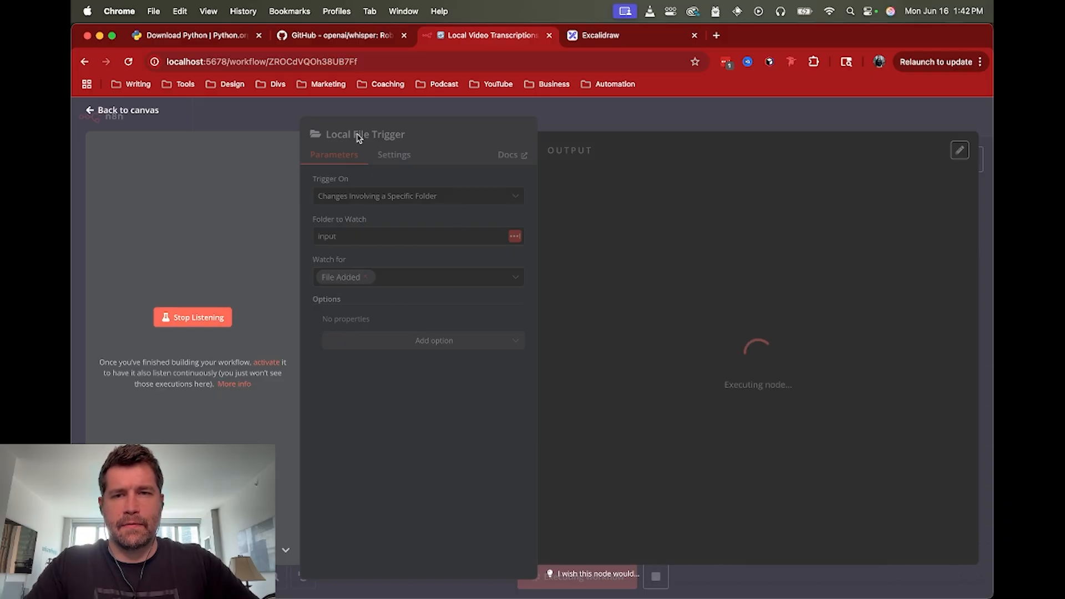
{"action": "mouse_move", "coordinate": [446, 241]}
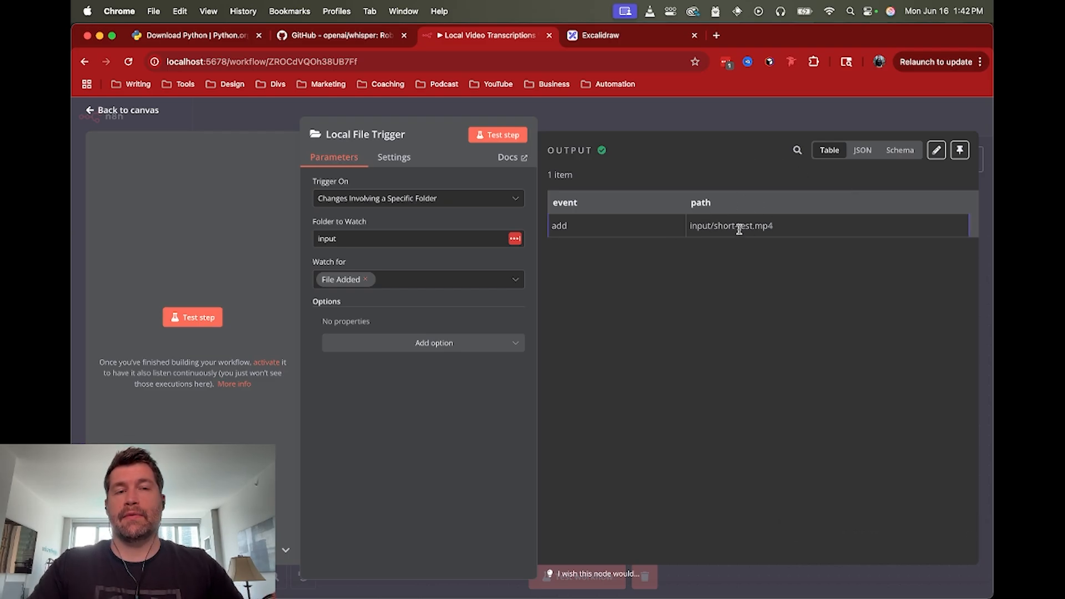
Step: Return to the workflow canvas after the trigger captured short-test.mp4
{"action": "left_click", "coordinate": [124, 110]}
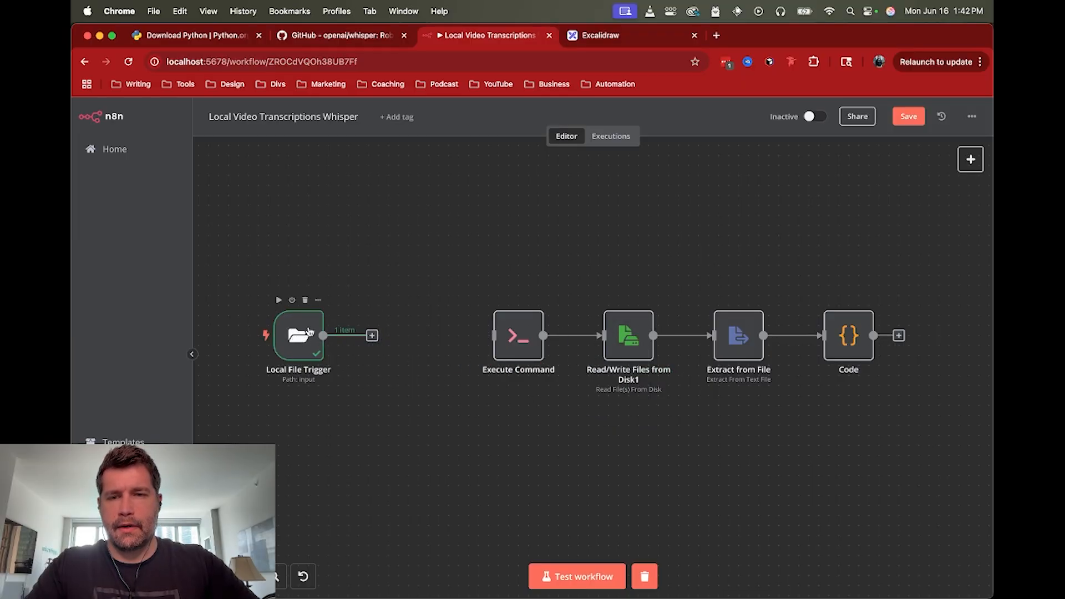
Step: Connect the trigger to Execute Command and point the Whisper command at {{ $json.path }}
{"action": "left_click_drag", "start_coordinate": [298, 335], "coordinate": [337, 335]}
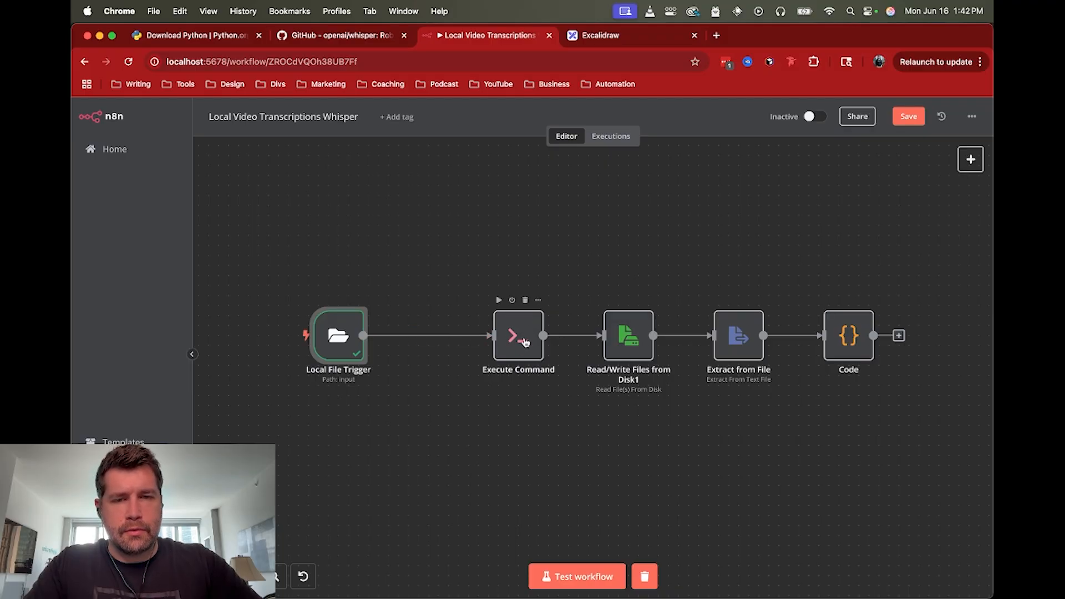
{"action": "double_click", "coordinate": [518, 335]}
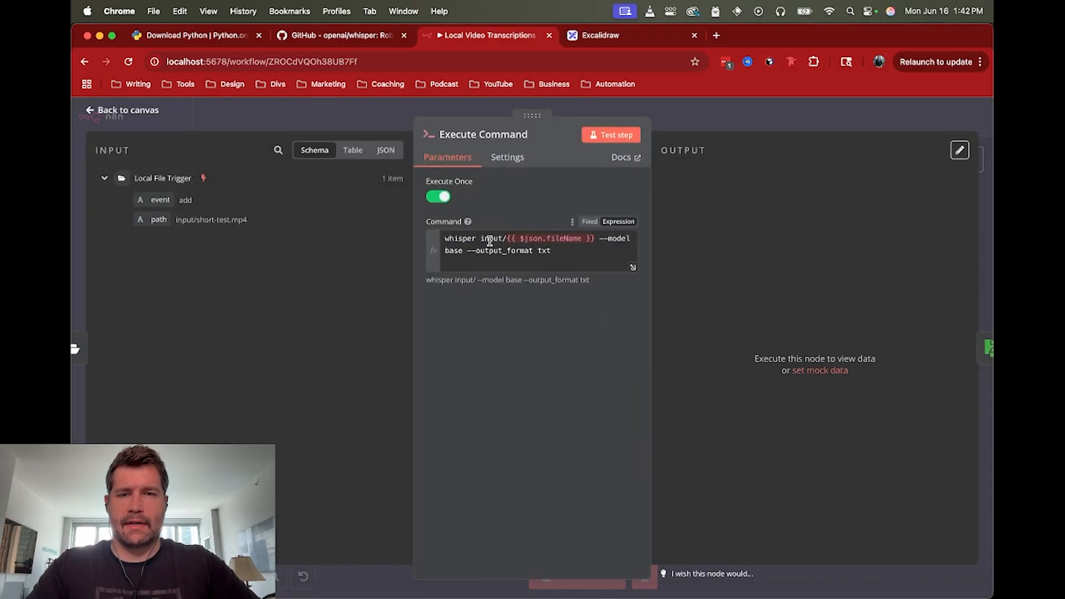
{"action": "left_click", "coordinate": [488, 239]}
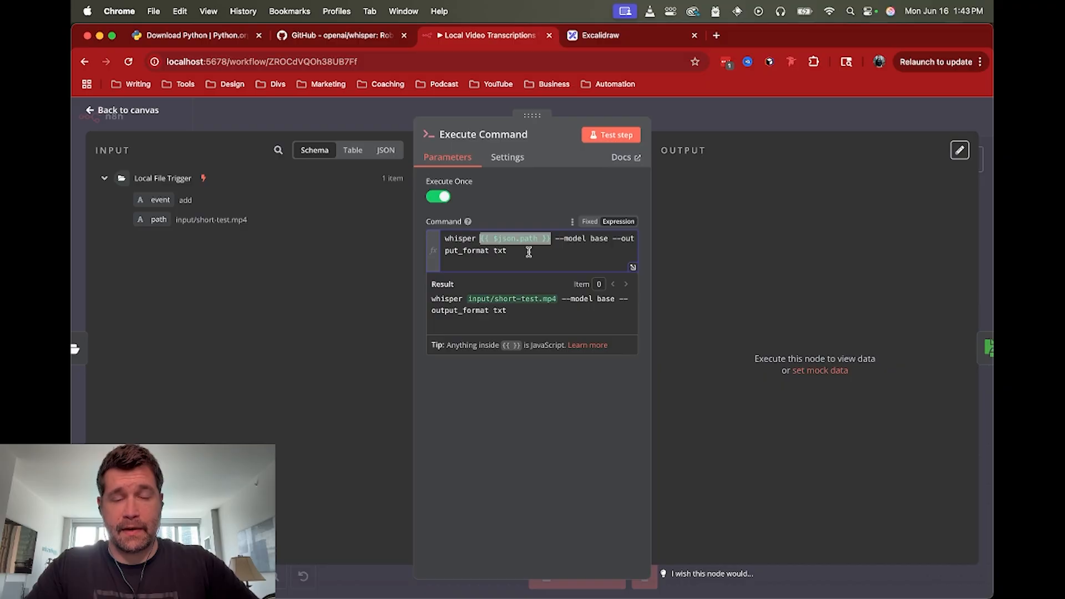
{"action": "mouse_move", "coordinate": [555, 248]}
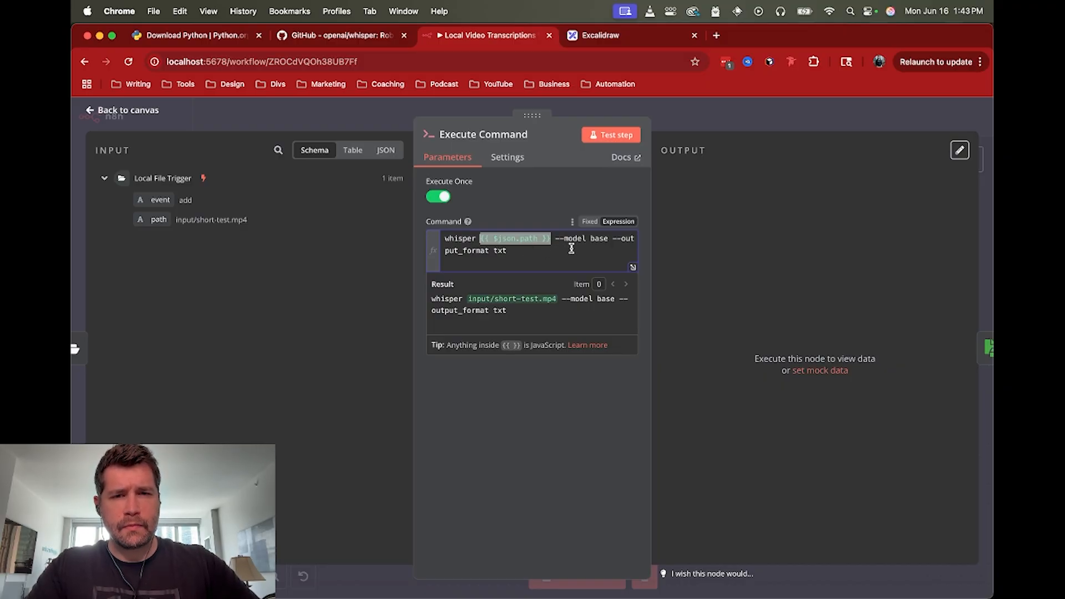
{"action": "double_click", "coordinate": [575, 239]}
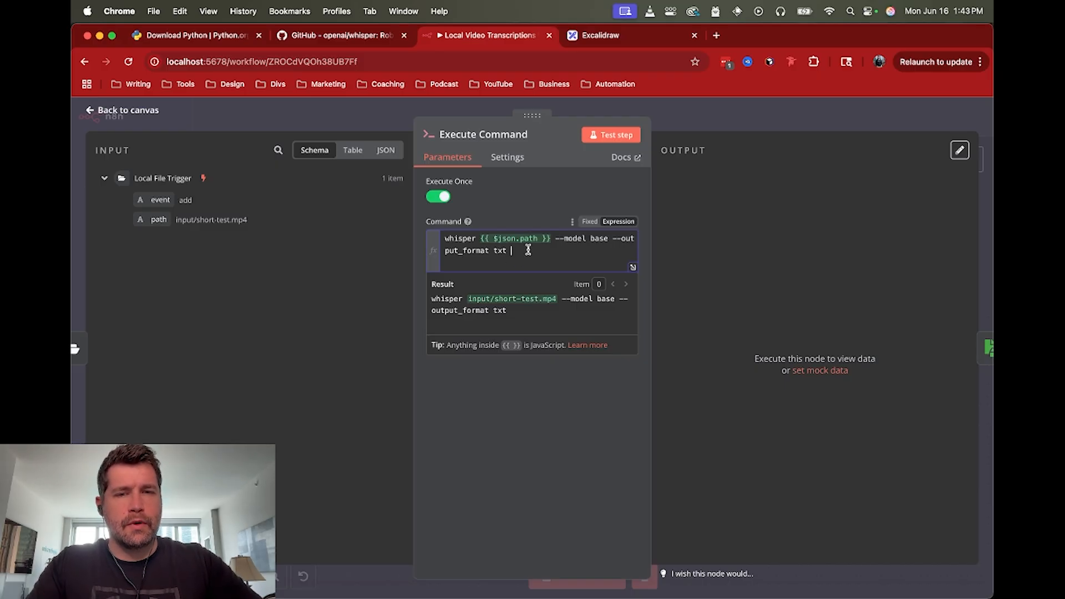
Step: Edit the Excalidraw reference whisper command and look up copied text in Clipboard History
{"action": "left_click", "coordinate": [597, 35]}
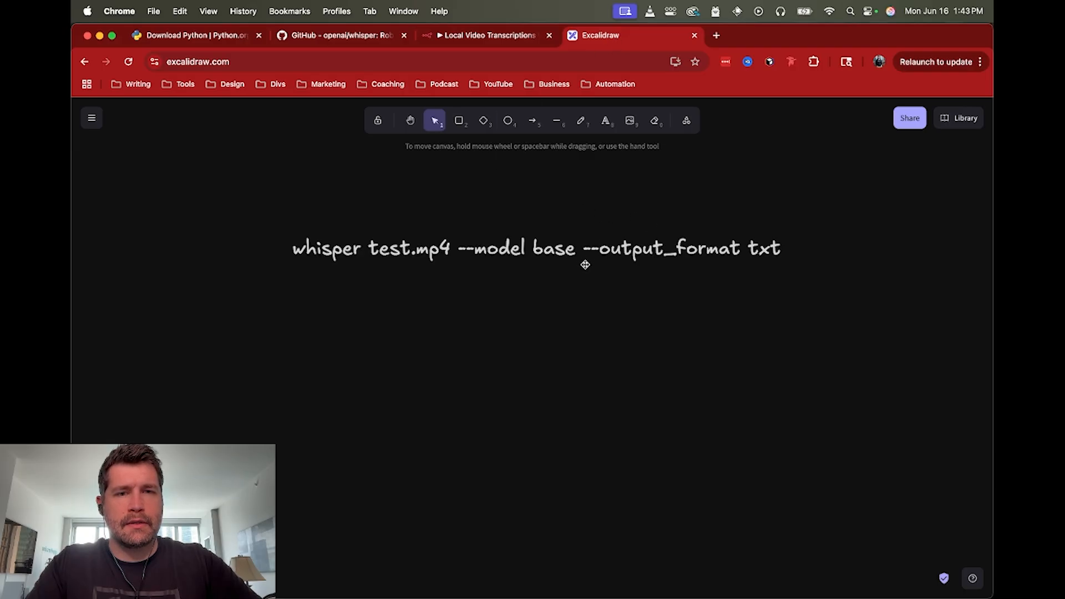
{"action": "double_click", "coordinate": [586, 248]}
{"action": "type", "text": "cli"}
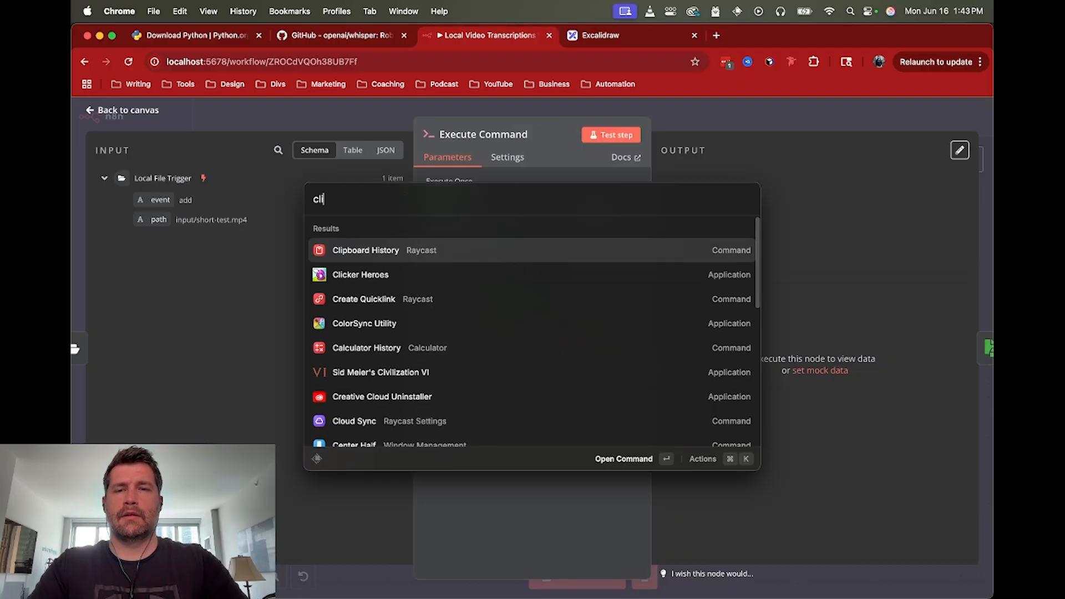
{"action": "left_click", "coordinate": [365, 251]}
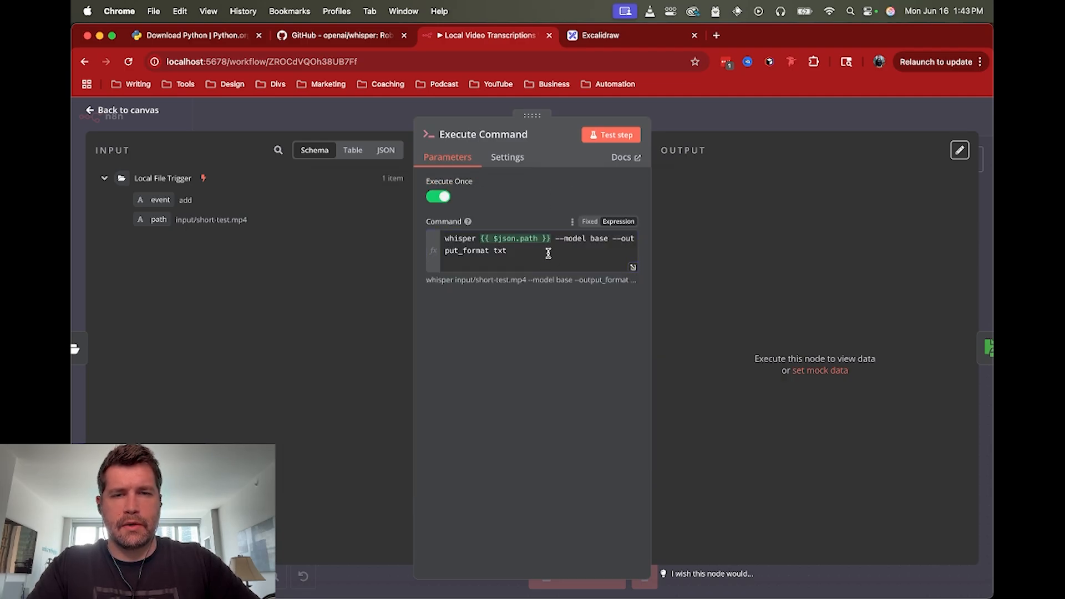
Step: Append --output_dir input to the whisper command so transcripts land in the input folder
{"action": "type", "text": "--output_dir /path/to/your/directory"}
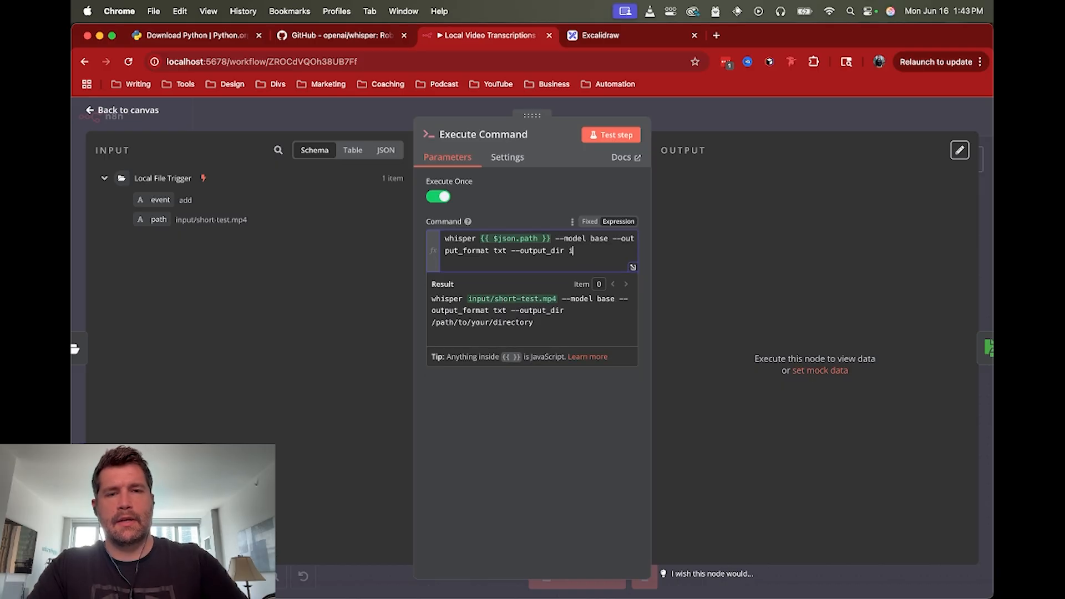
{"action": "type", "text": "nput"}
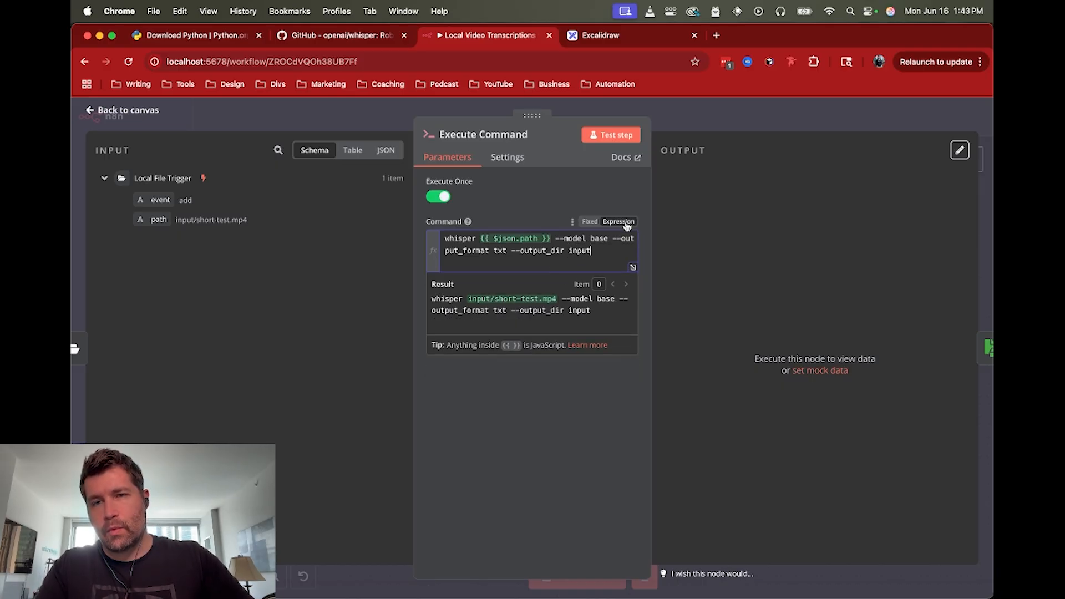
{"action": "mouse_move", "coordinate": [194, 230]}
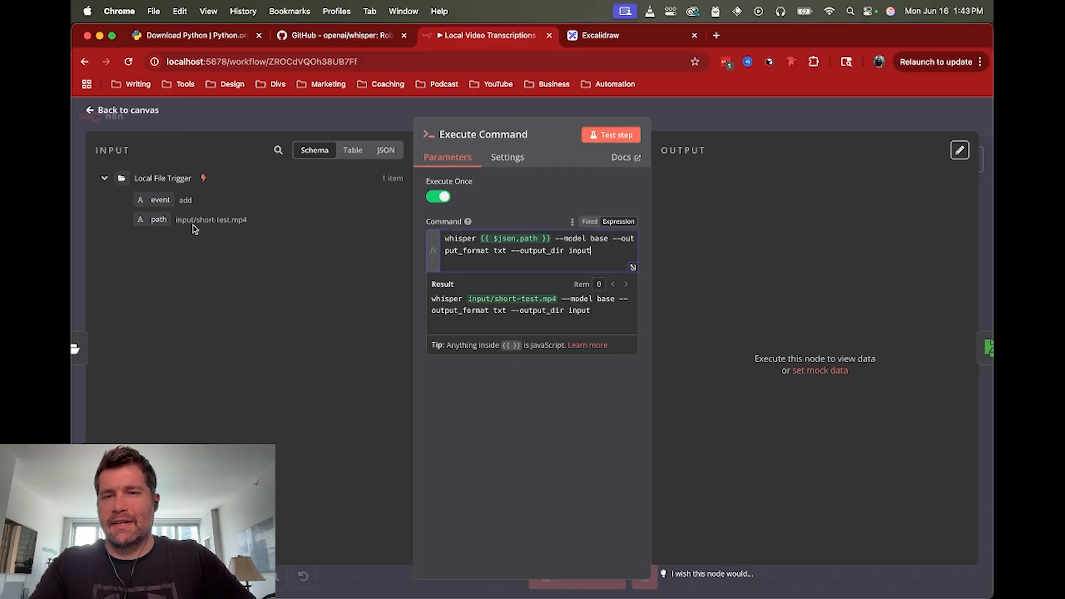
{"action": "mouse_move", "coordinate": [225, 231]}
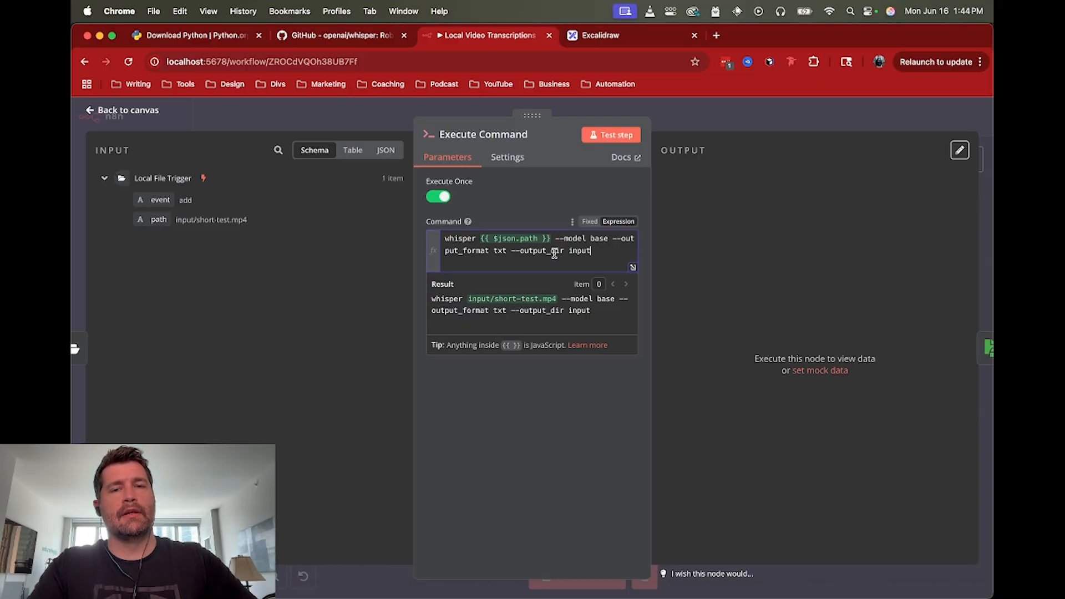
{"action": "mouse_move", "coordinate": [512, 251]}
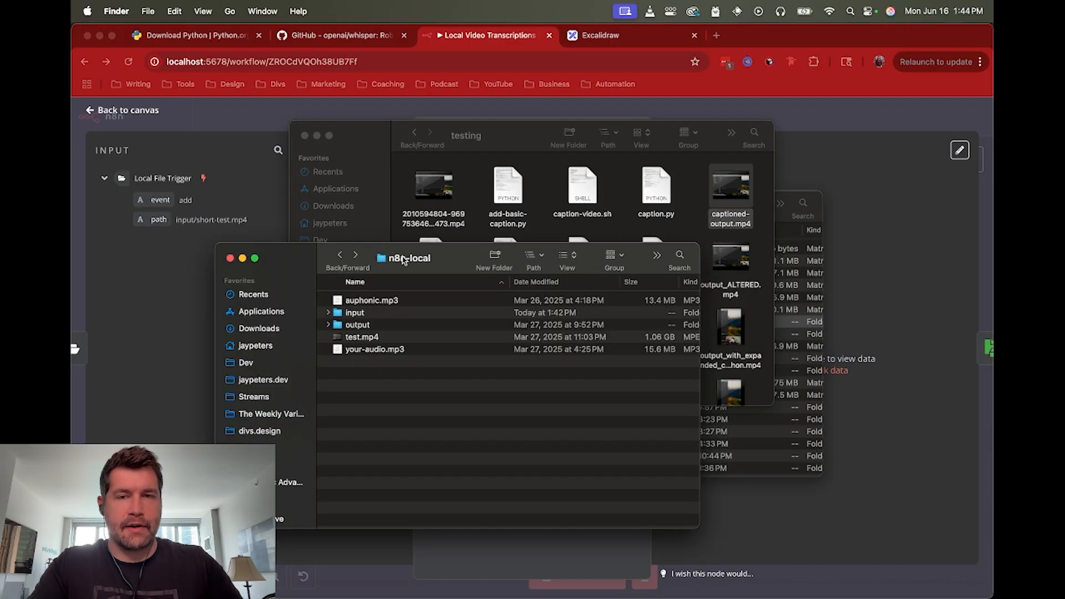
{"action": "mouse_move", "coordinate": [407, 264]}
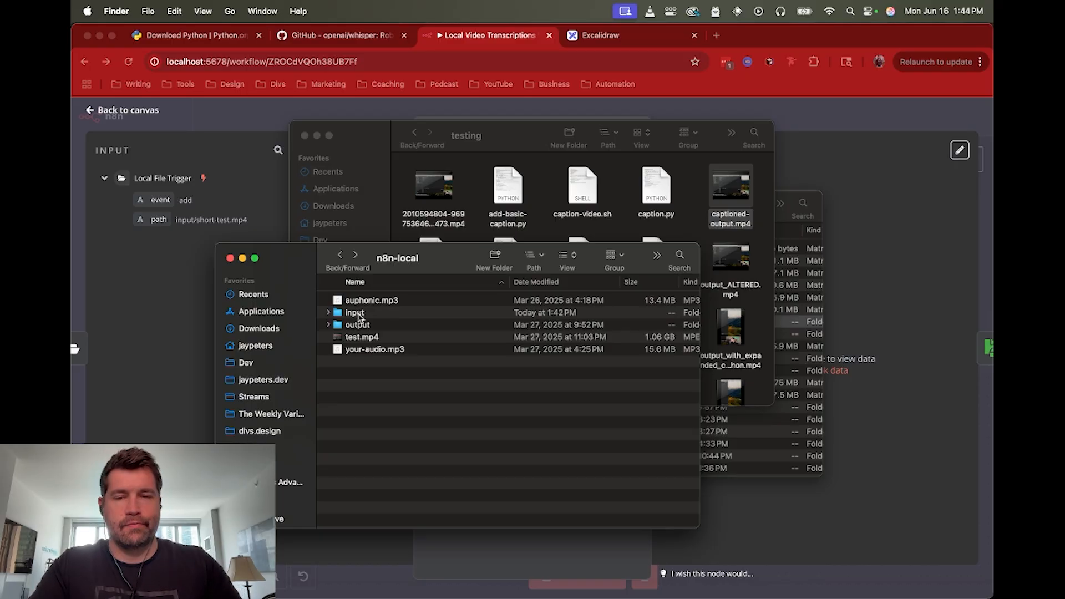
{"action": "mouse_move", "coordinate": [571, 226]}
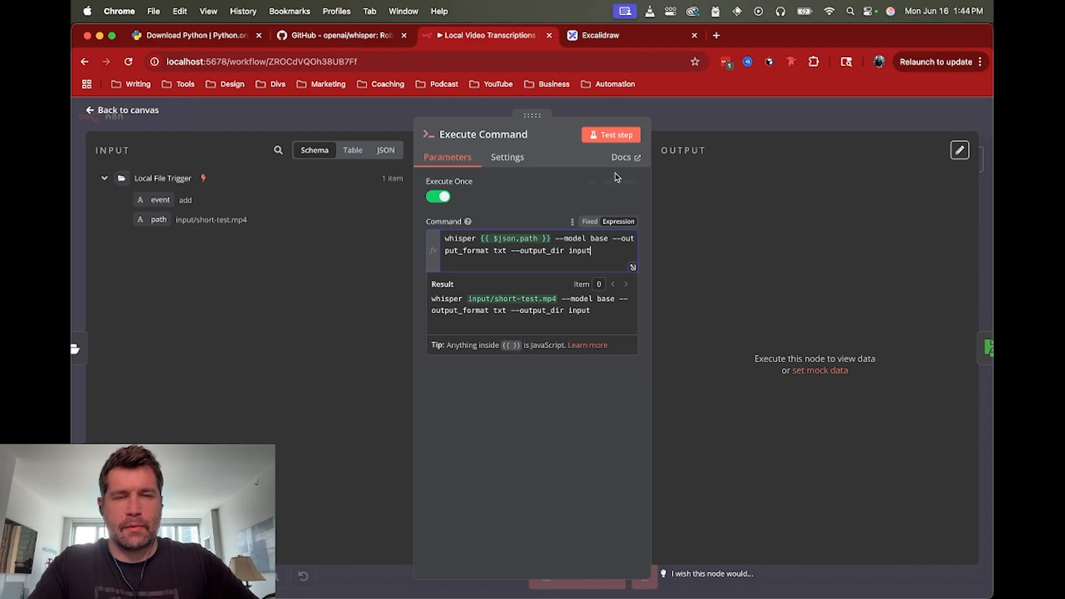
Step: Test the Execute Command step to produce the short-test.mp4 transcript, then return to the canvas
{"action": "left_click", "coordinate": [612, 134]}
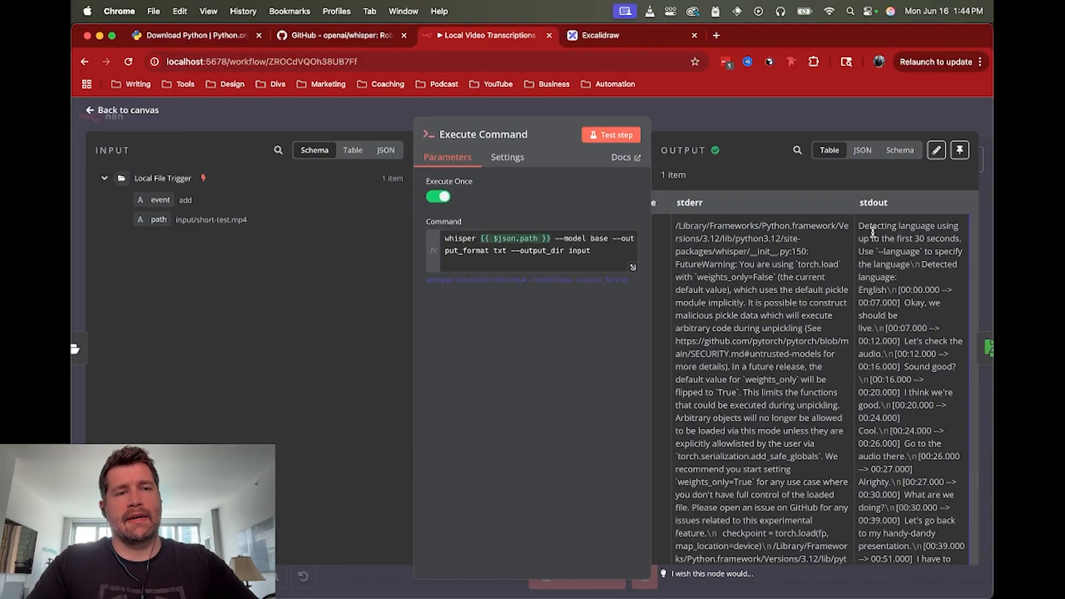
{"action": "mouse_move", "coordinate": [885, 288]}
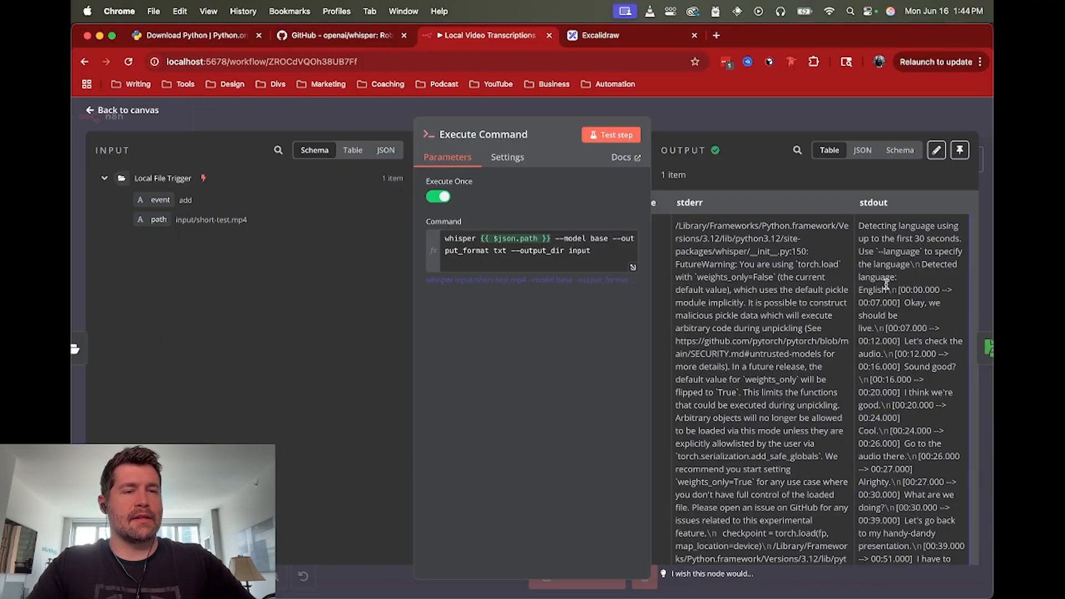
{"action": "scroll", "scroll_direction": "down", "scroll_amount": 3}
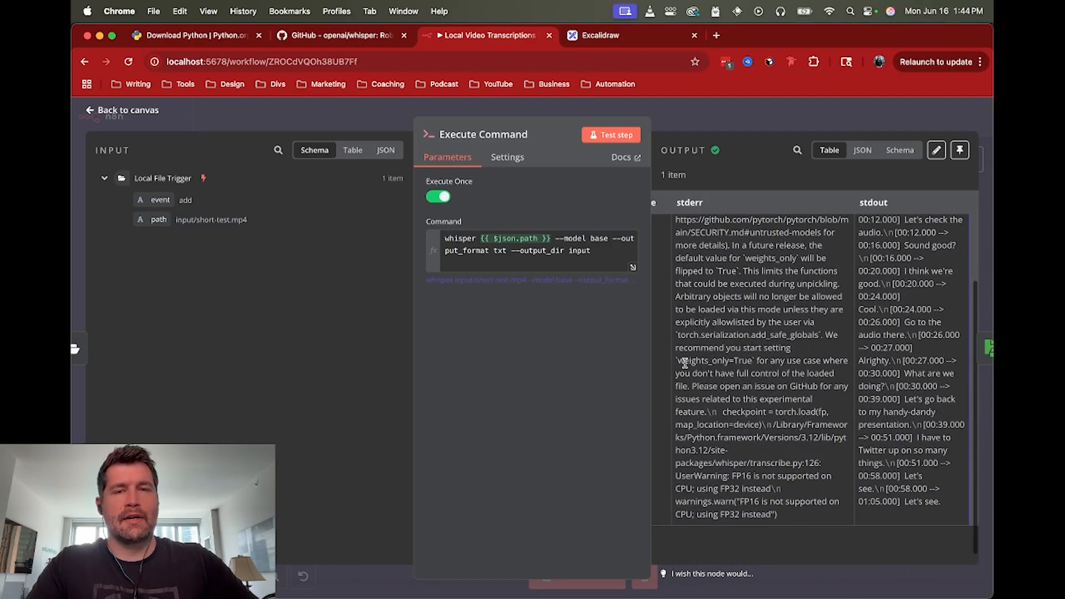
{"action": "left_click", "coordinate": [123, 110]}
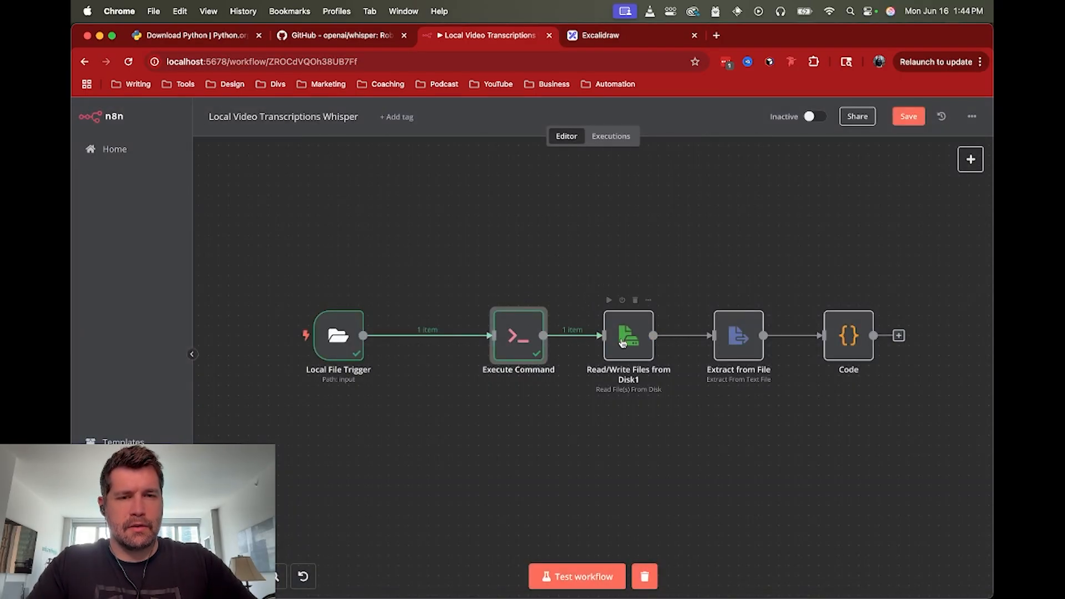
Step: Start a new File(s) Selector expression referencing the Local File Trigger's path in Read/Write Files from Disk1
{"action": "double_click", "coordinate": [628, 335]}
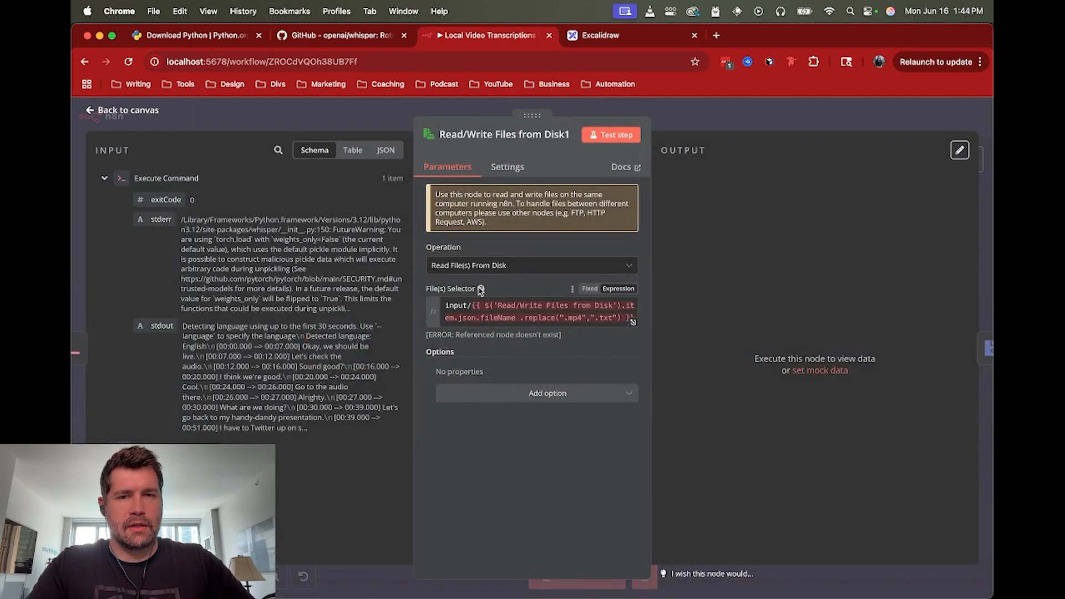
{"action": "left_click", "coordinate": [532, 311]}
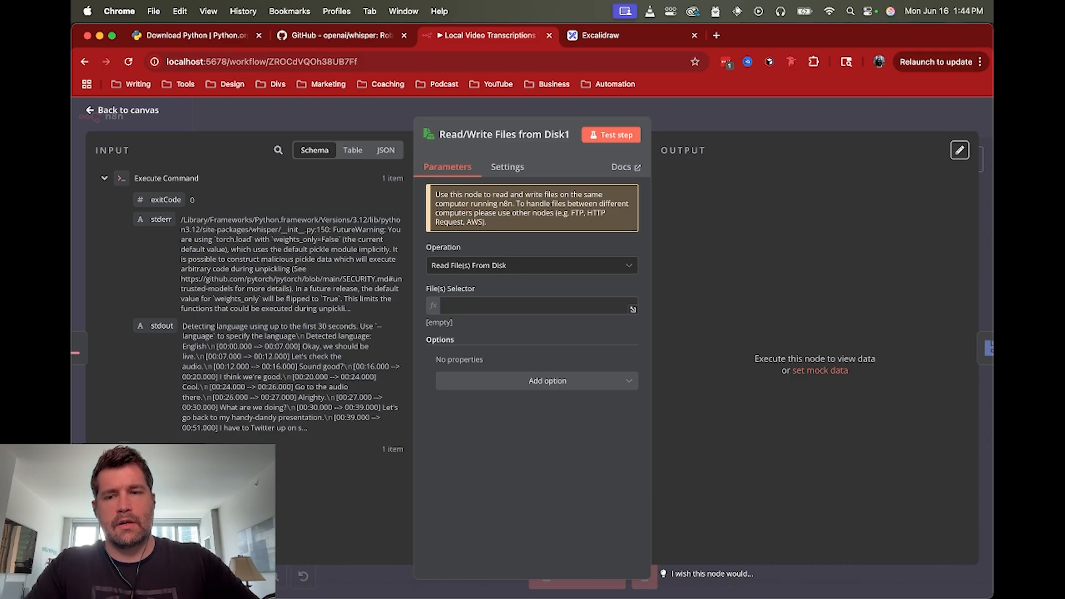
{"action": "left_click", "coordinate": [536, 306]}
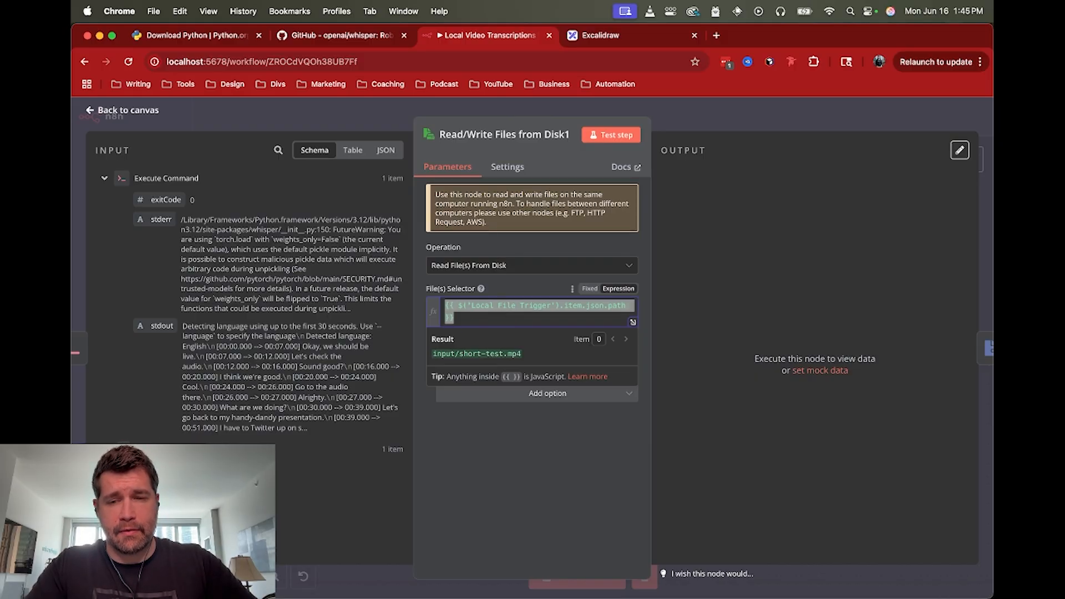
{"action": "left_click", "coordinate": [541, 312]}
{"action": "type", "text": "."}
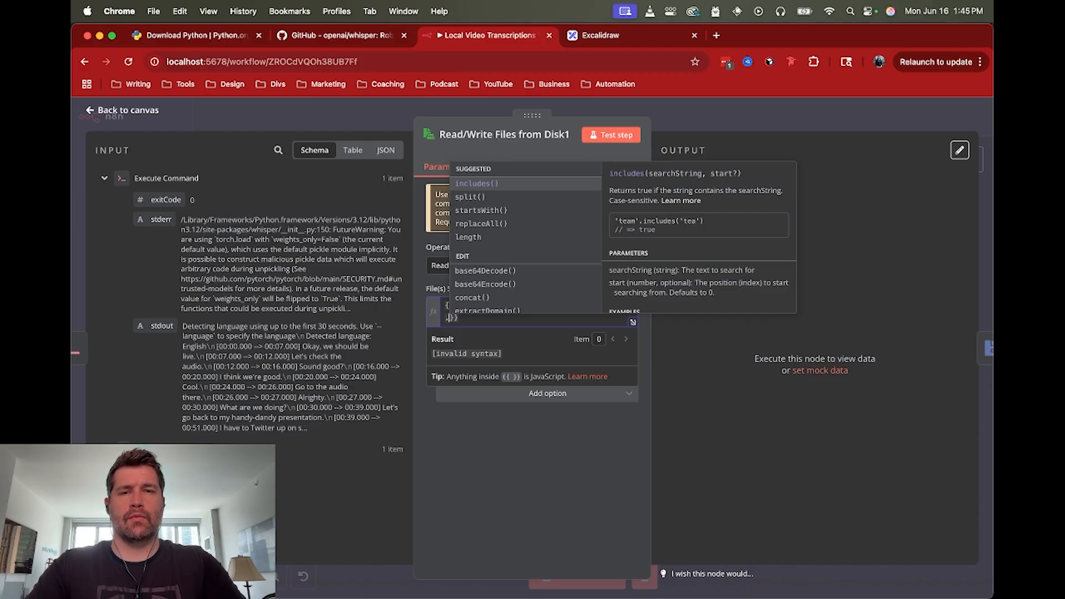
Step: Complete the selector as {{ $('Local File Trigger').item.json.path.replace(".mp4",".txt") }}
{"action": "type", "text": "repl"}
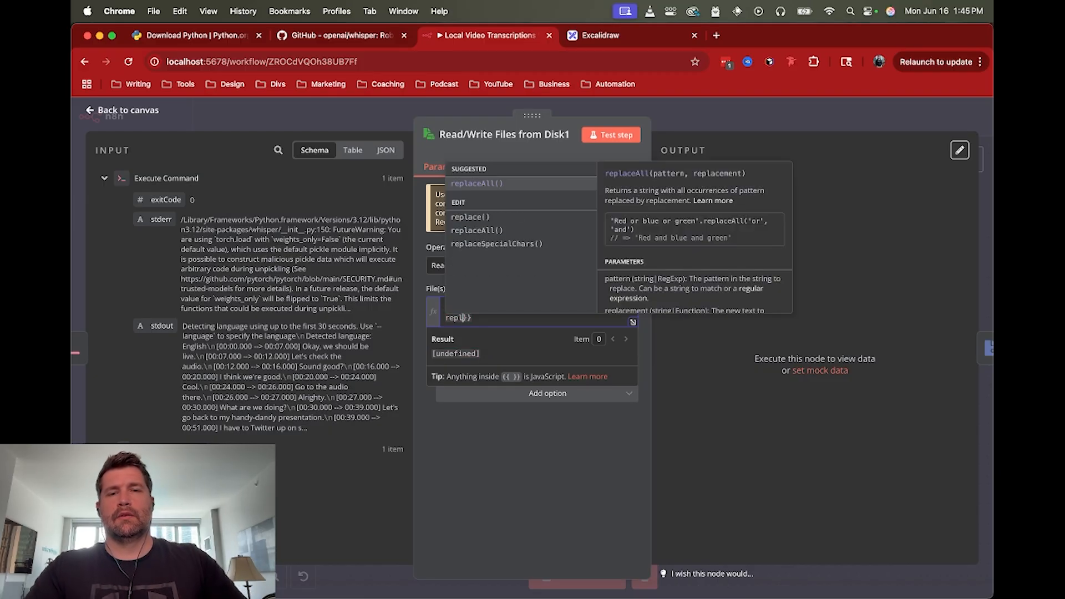
{"action": "left_click", "coordinate": [470, 217]}
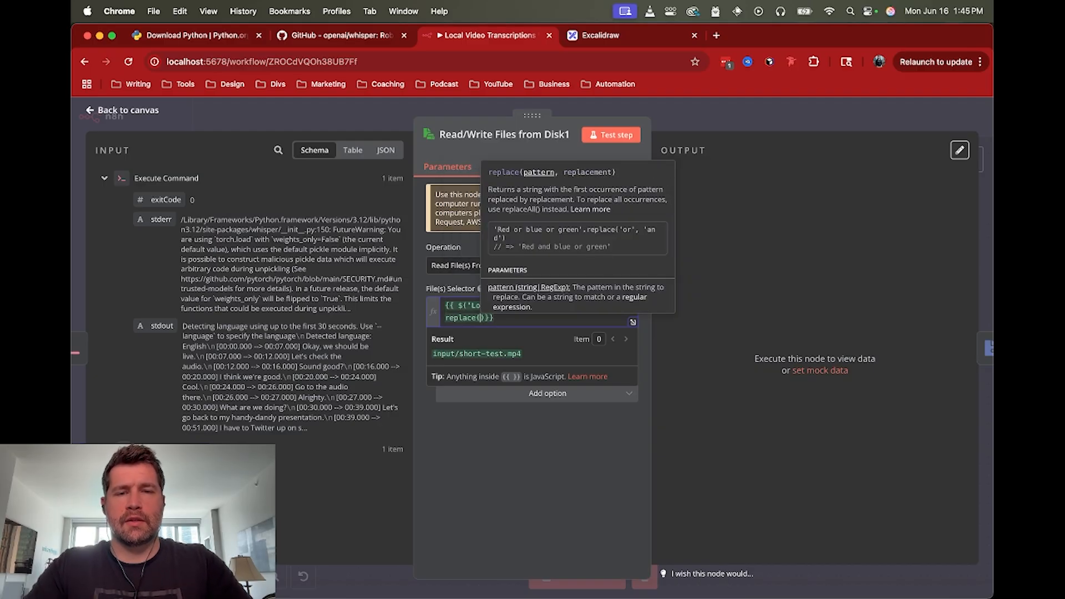
{"action": "type", "text": ".mpr"}
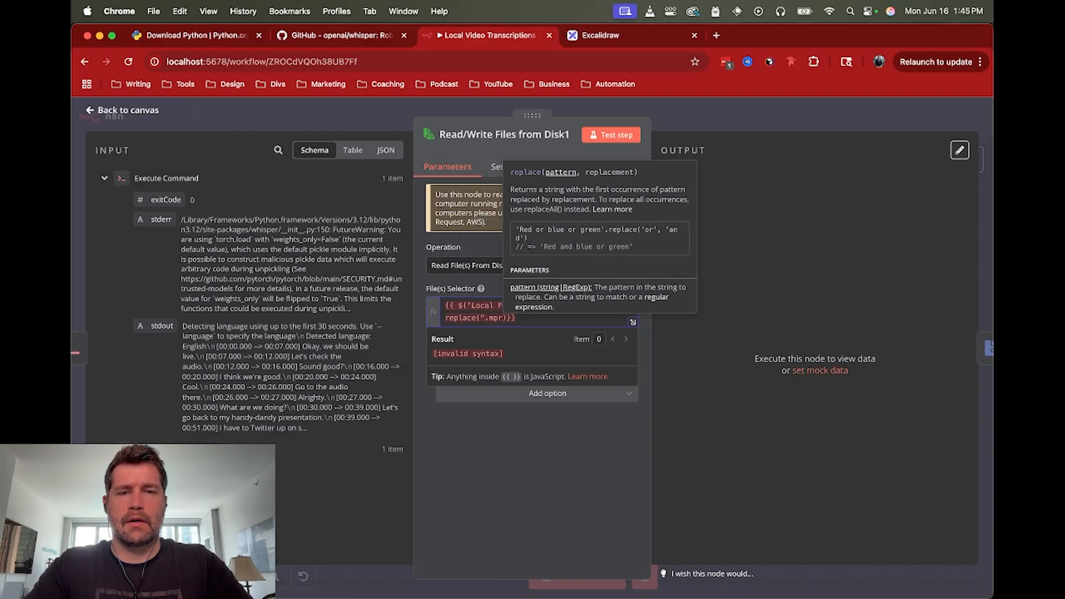
{"action": "type", "text": "mp4"}
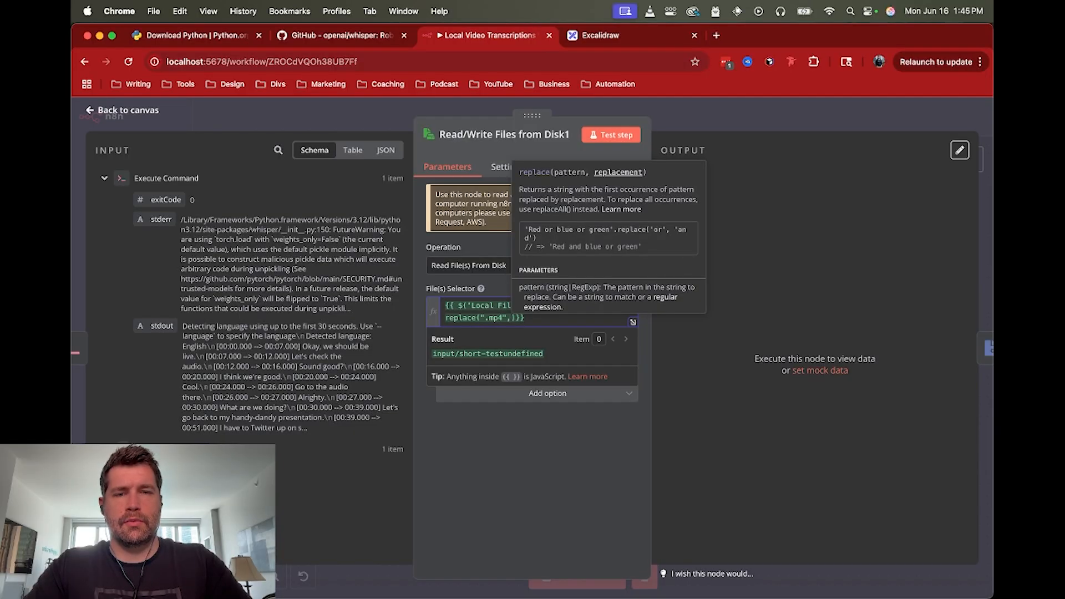
{"action": "type", "text": "\".txt\""}
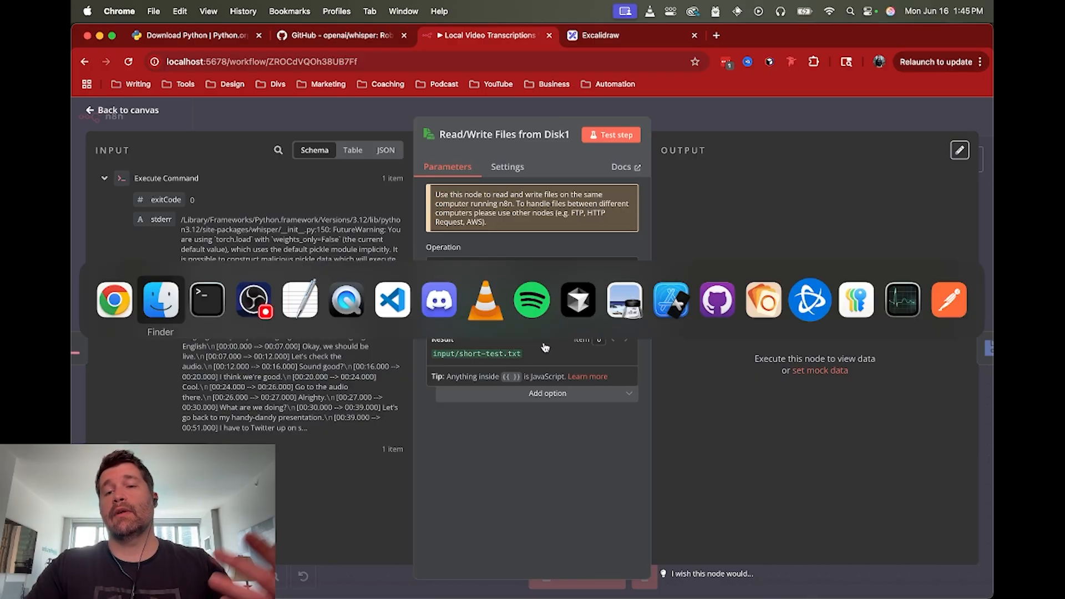
{"action": "left_click", "coordinate": [160, 300]}
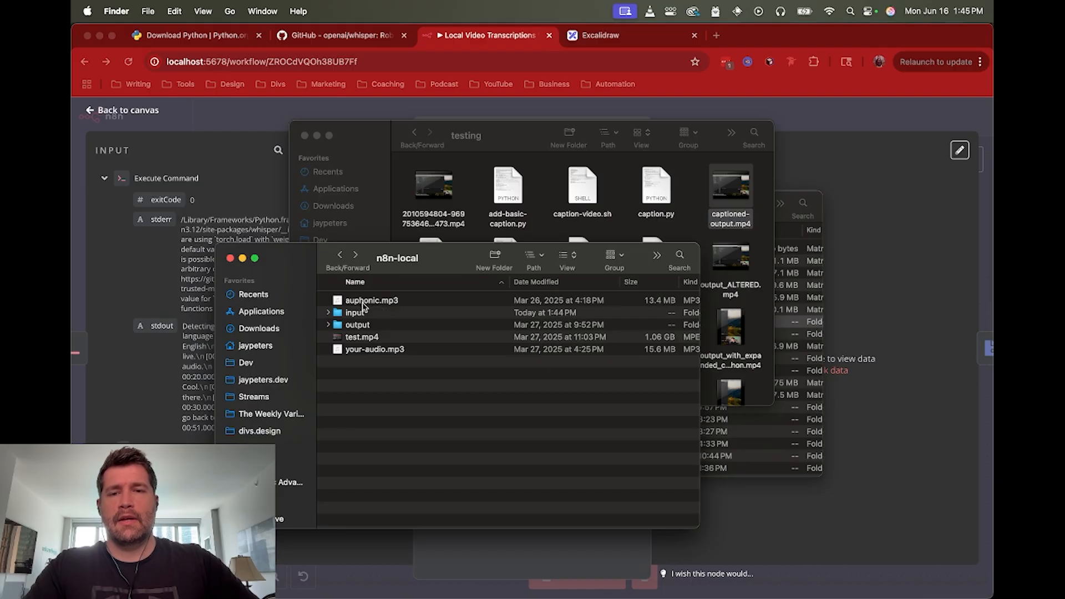
{"action": "double_click", "coordinate": [356, 313]}
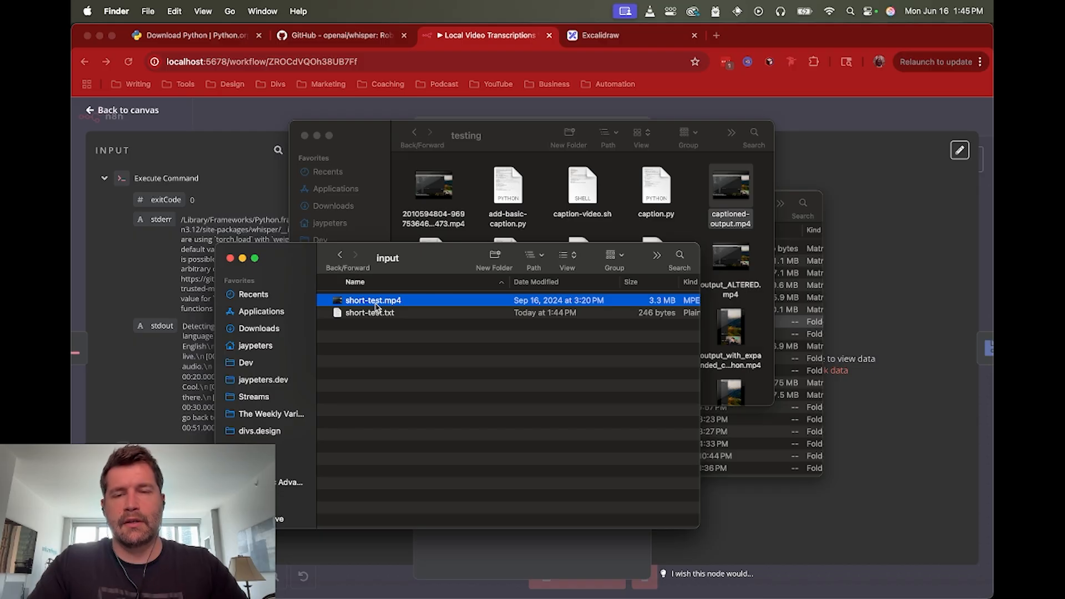
{"action": "left_click", "coordinate": [369, 313]}
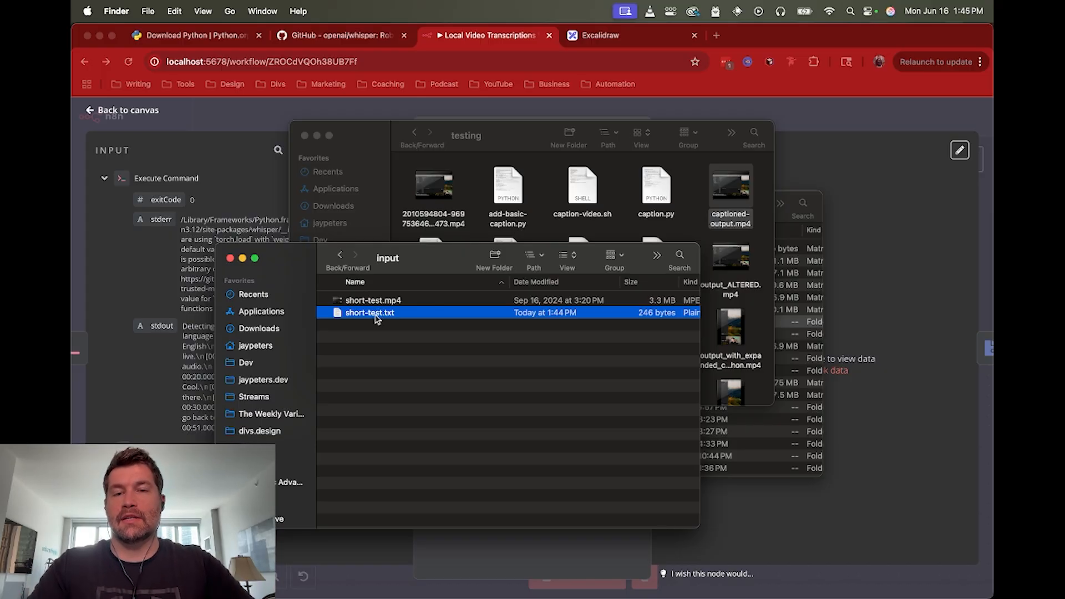
{"action": "double_click", "coordinate": [370, 313]}
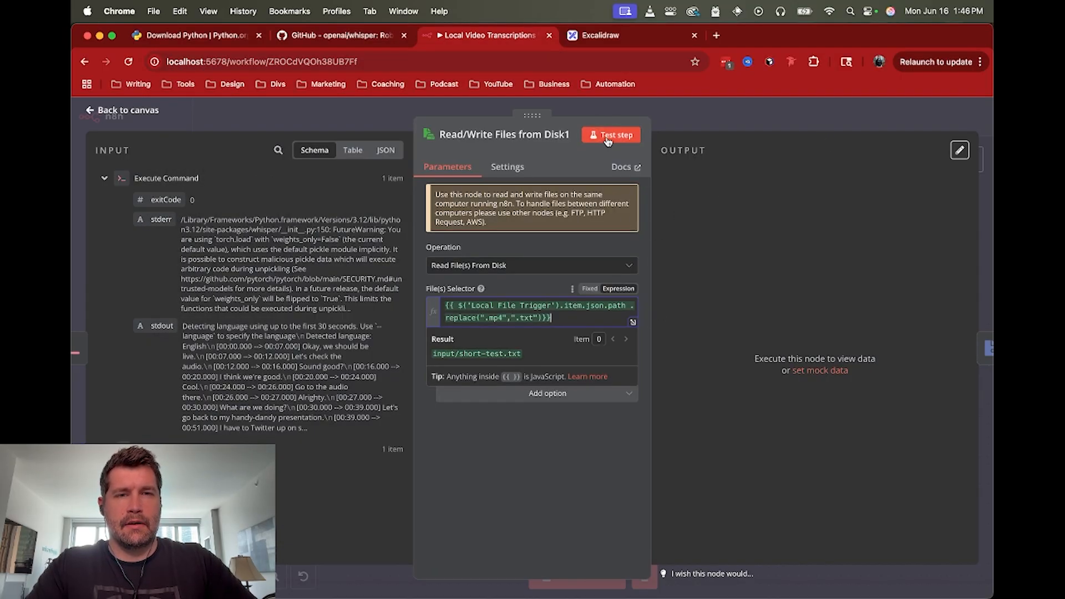
Step: Run the file reader and Extract from File to get short-test.txt's transcript text, then return to canvas
{"action": "left_click", "coordinate": [615, 134]}
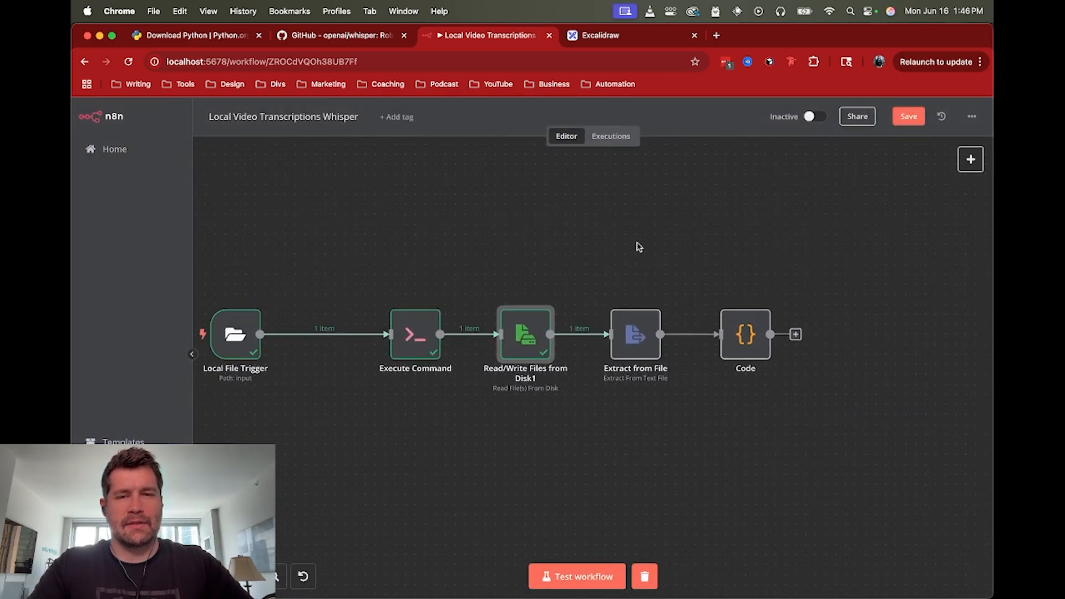
{"action": "mouse_move", "coordinate": [634, 340]}
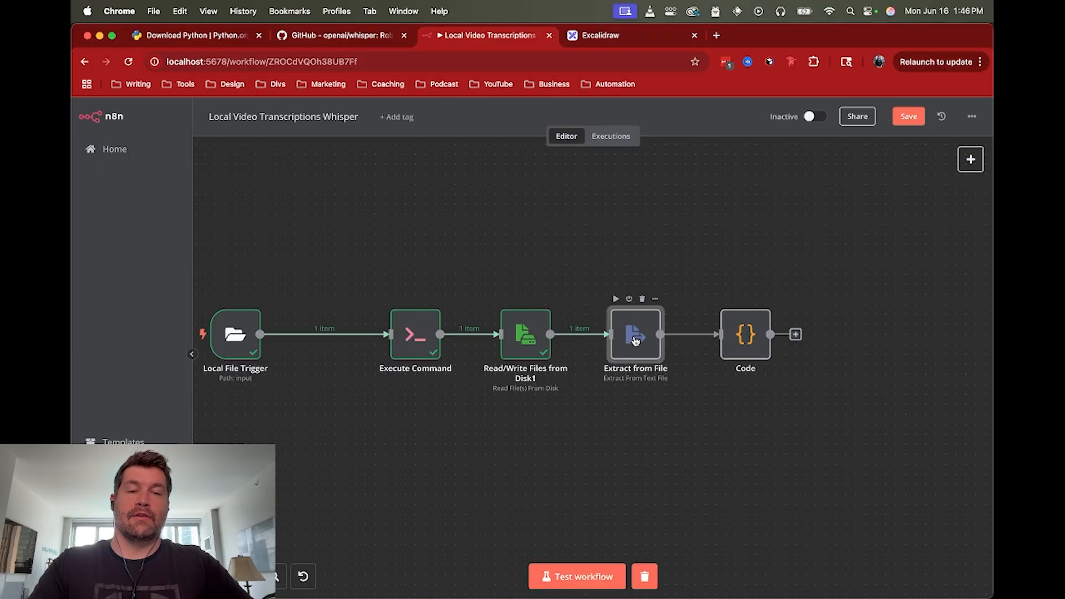
{"action": "double_click", "coordinate": [635, 336]}
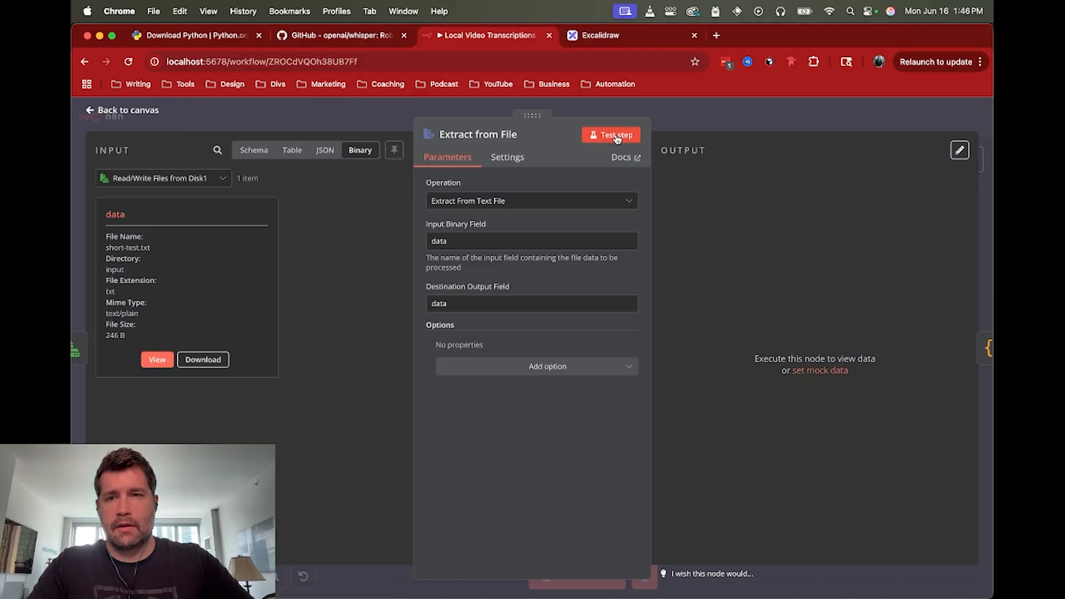
{"action": "left_click", "coordinate": [616, 134]}
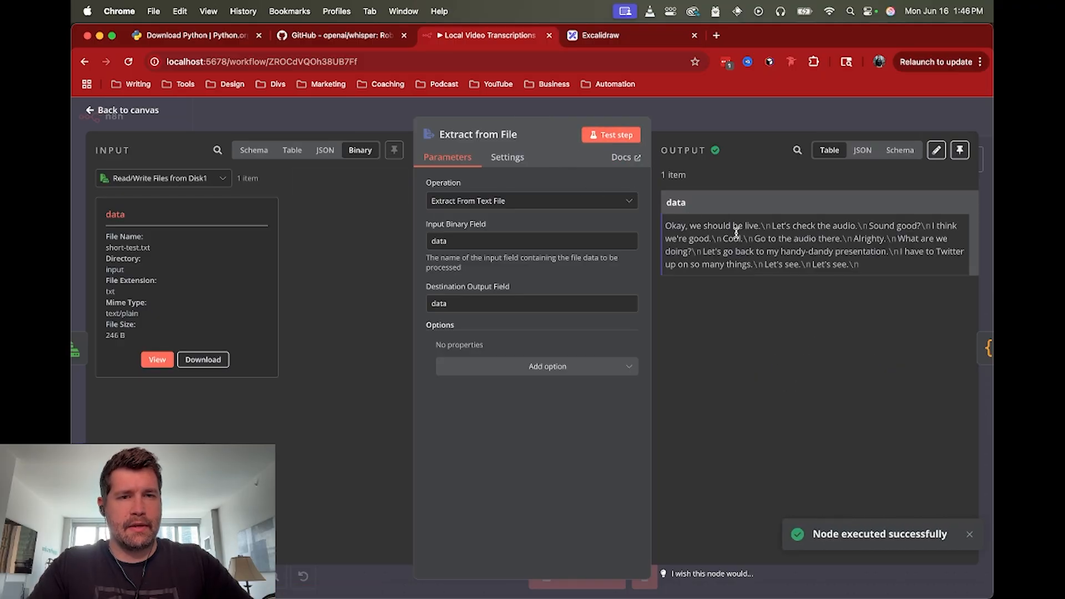
{"action": "mouse_move", "coordinate": [772, 119]}
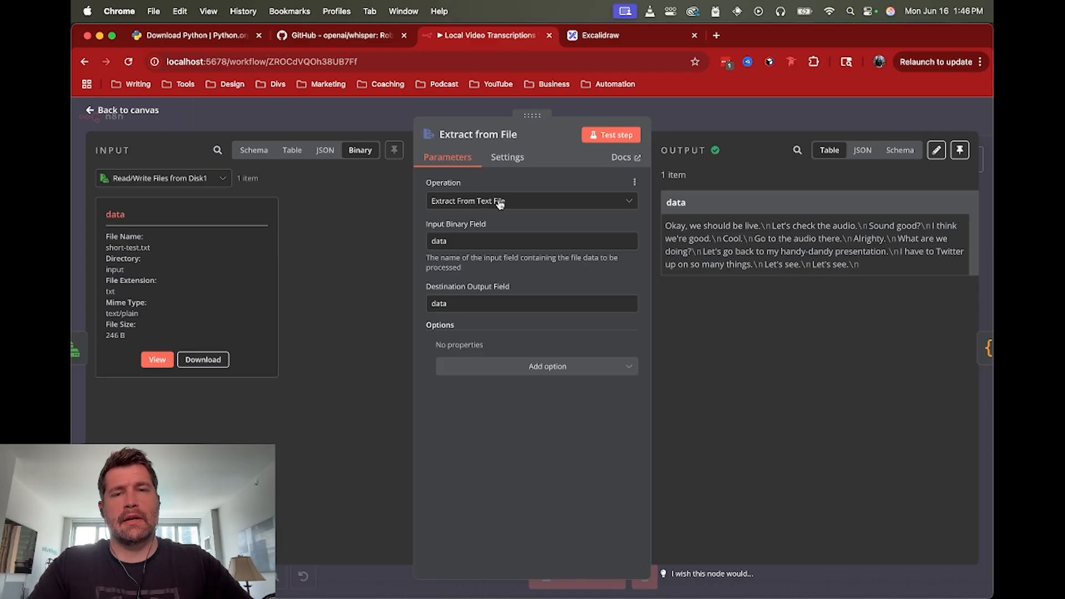
{"action": "mouse_move", "coordinate": [531, 206]}
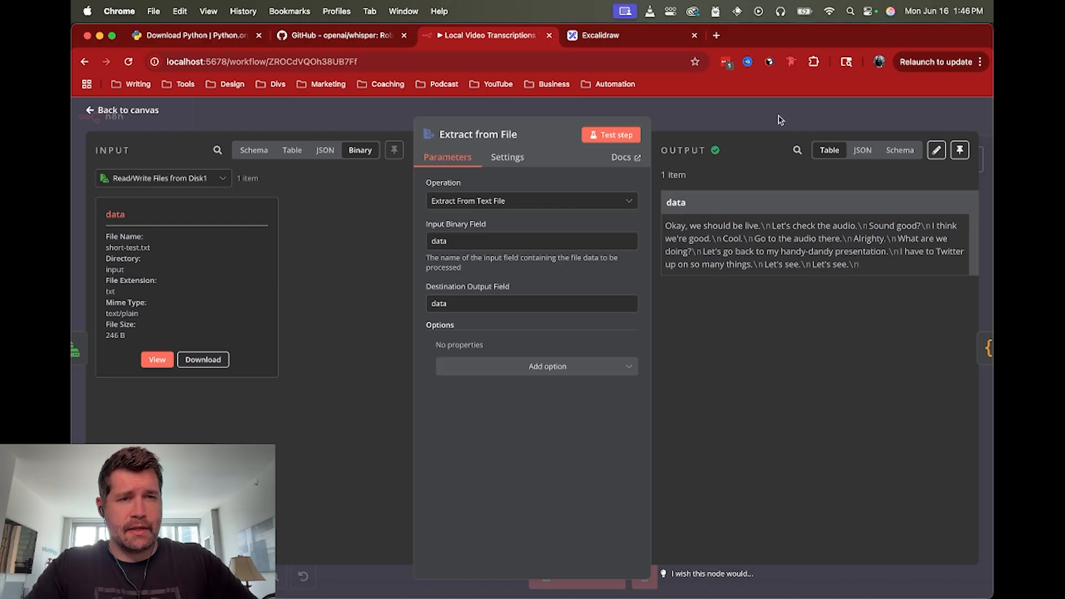
{"action": "left_click", "coordinate": [119, 109]}
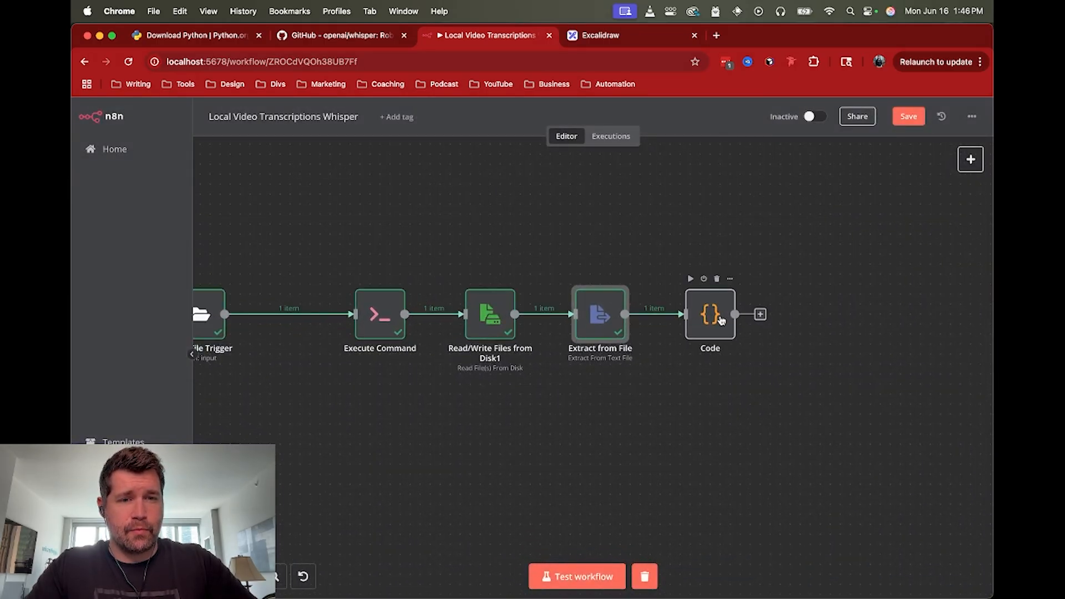
Step: Rerun Local File Trigger so it captures the newly added input/test.mp4
{"action": "double_click", "coordinate": [710, 315]}
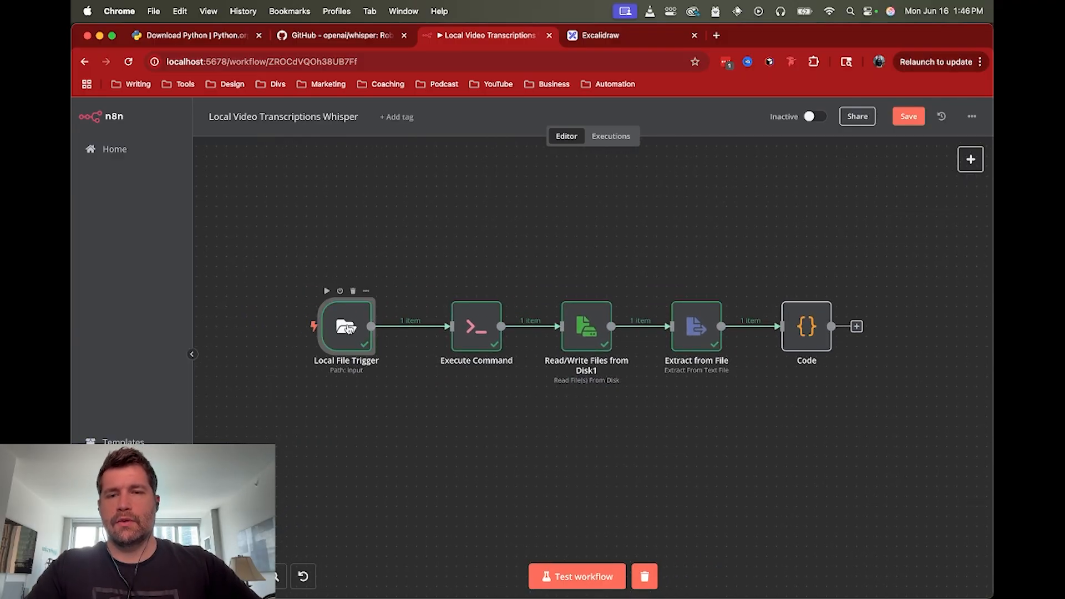
{"action": "double_click", "coordinate": [347, 328]}
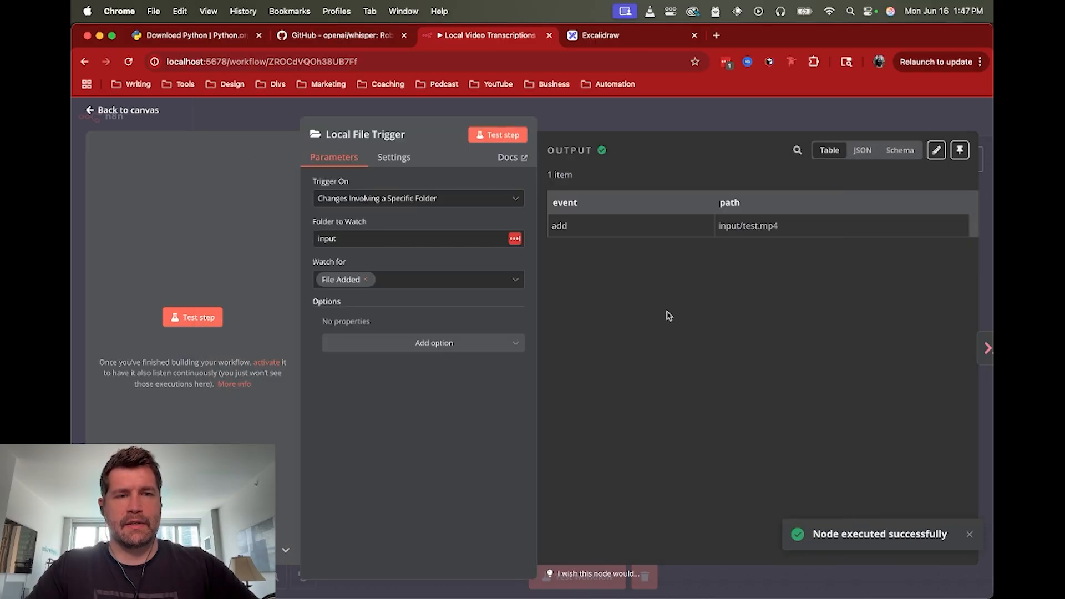
{"action": "mouse_move", "coordinate": [619, 126]}
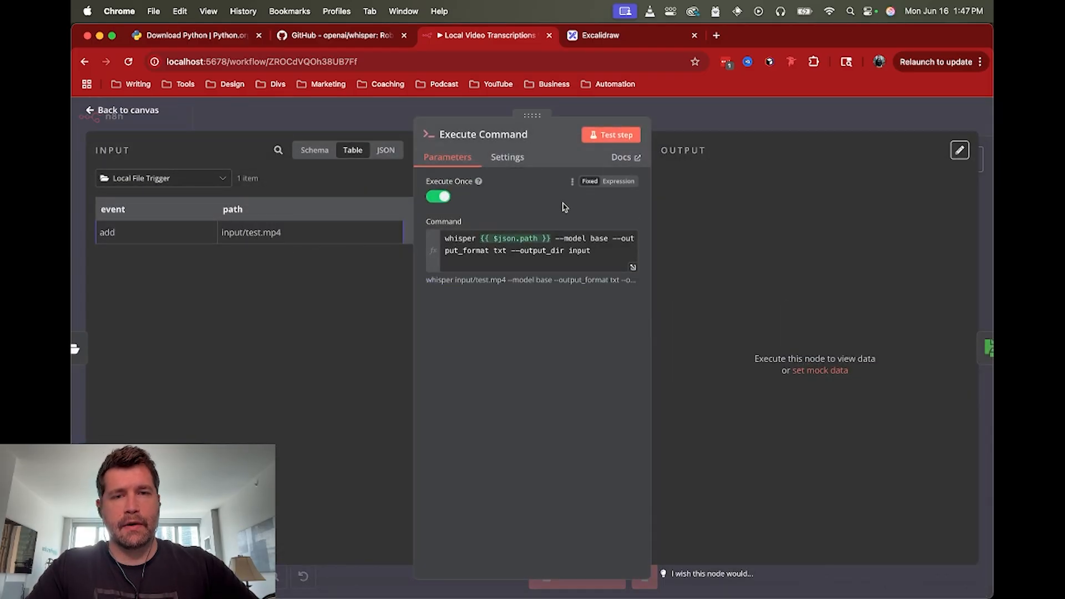
Step: Run the Execute Command step so Whisper transcribes input/test.mp4 into timestamped stdout
{"action": "left_click", "coordinate": [612, 134]}
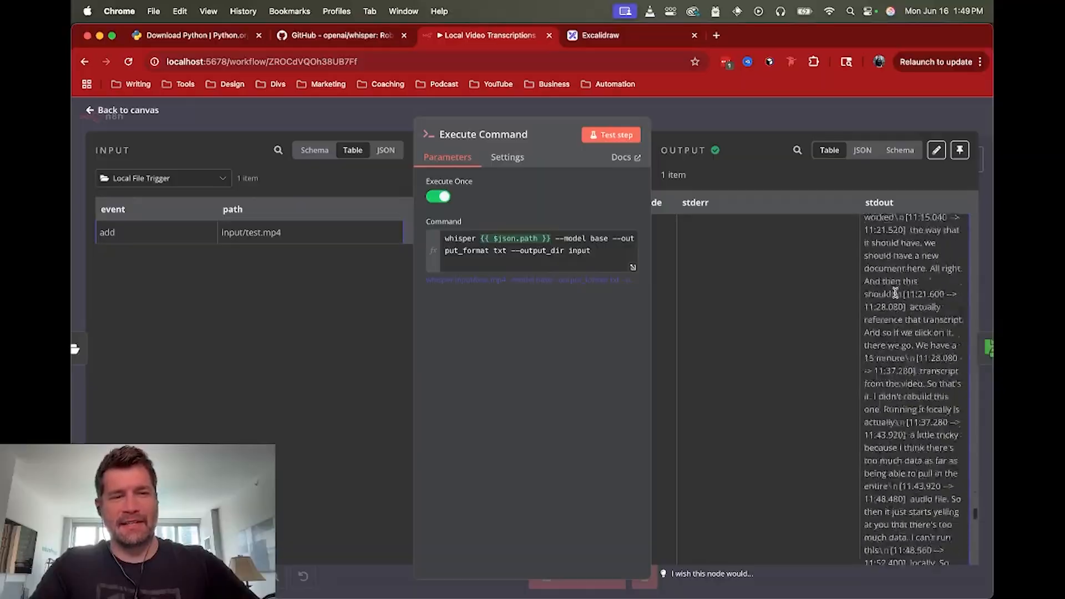
Step: Leave the Whisper output and bring up Read/Write Files from Disk1 from the canvas
{"action": "scroll", "scroll_direction": "down", "scroll_amount": 3}
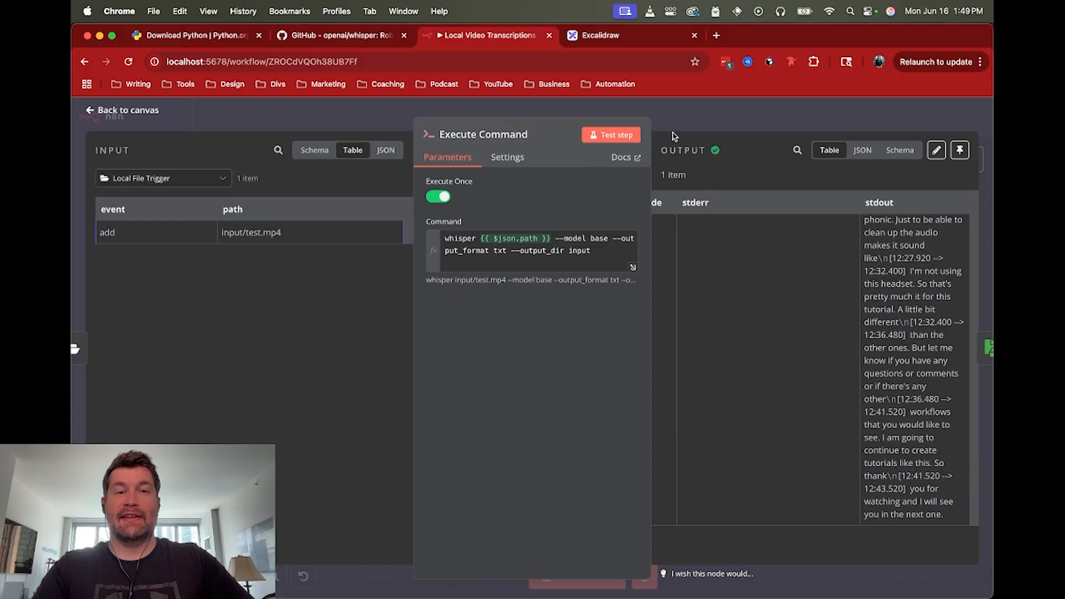
{"action": "left_click", "coordinate": [123, 110]}
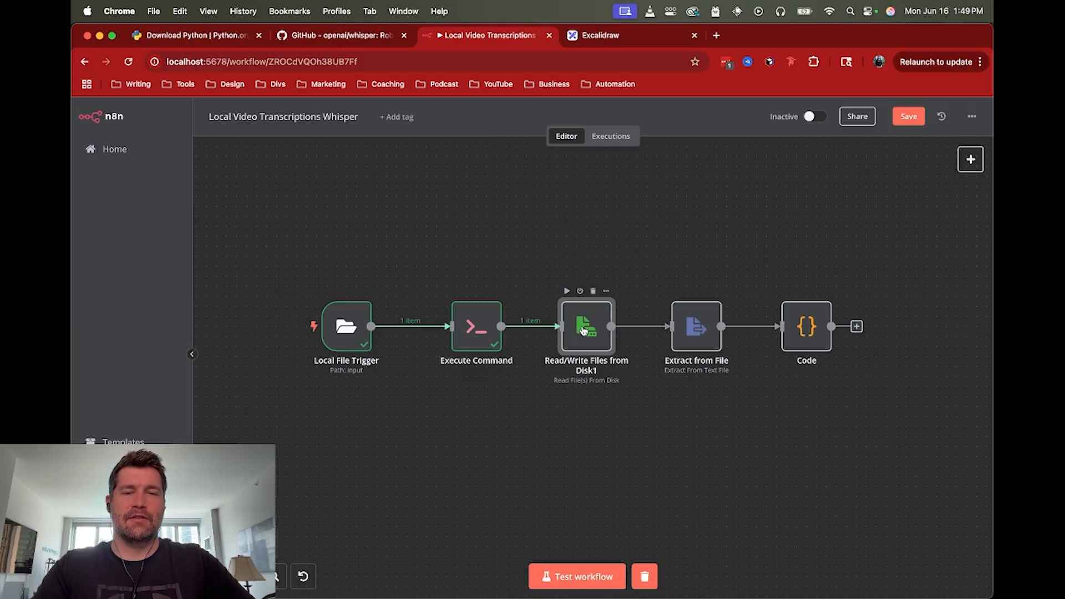
{"action": "double_click", "coordinate": [586, 327]}
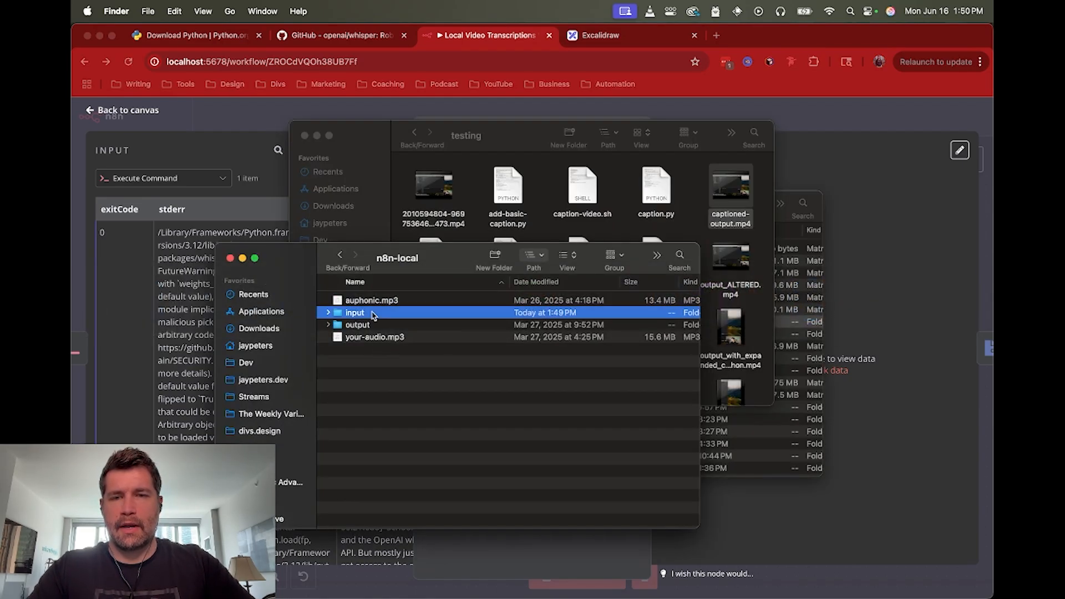
Step: In Finder's input folder, compare the new 13 KB test.txt transcript with the 1.06 GB test.mp4
{"action": "double_click", "coordinate": [357, 313]}
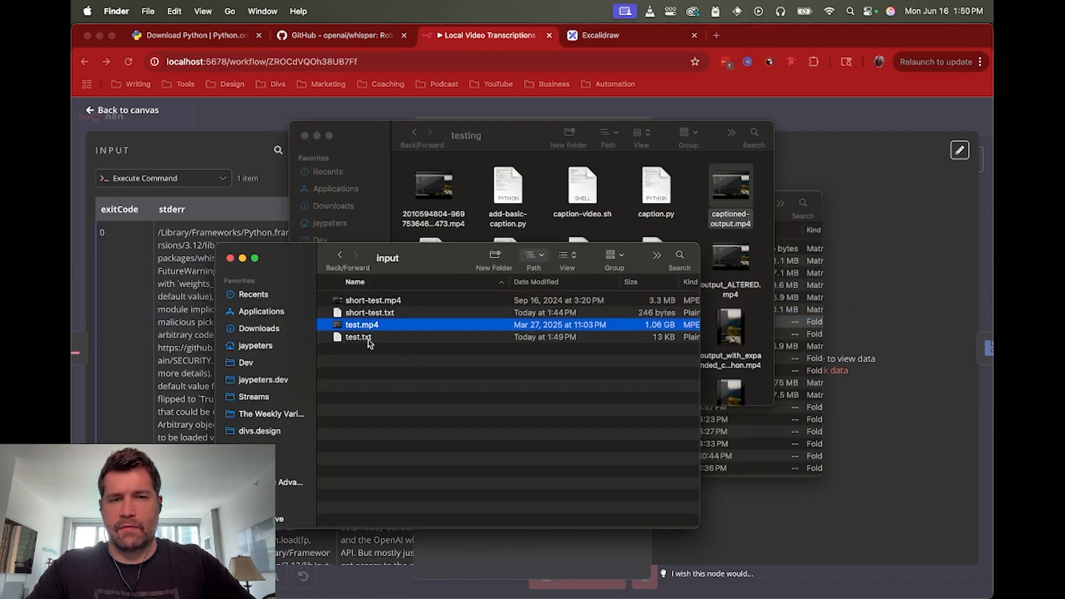
{"action": "left_click", "coordinate": [357, 337]}
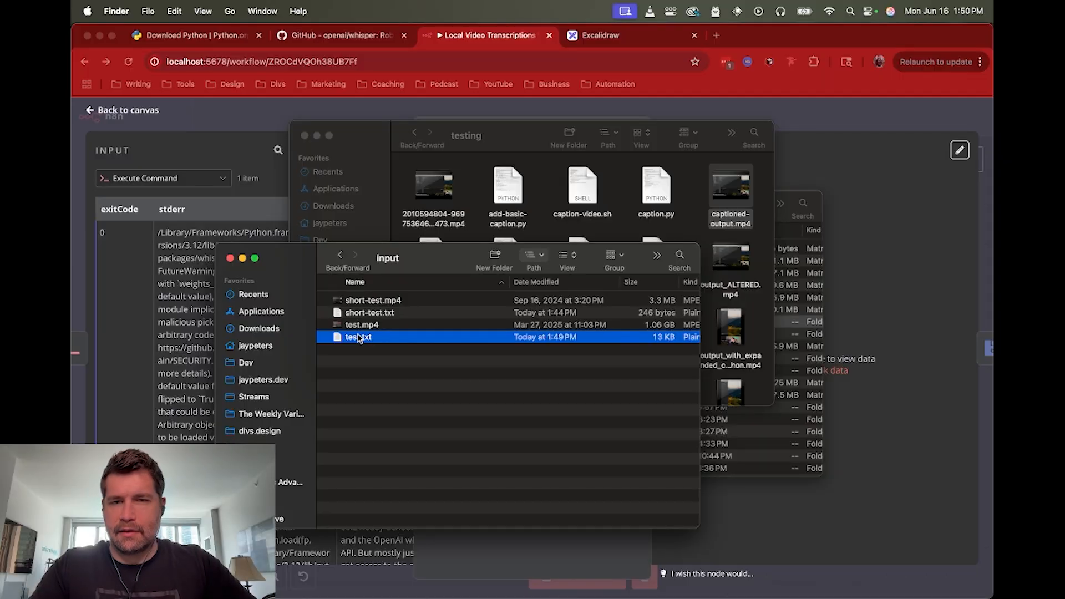
{"action": "mouse_move", "coordinate": [368, 338]}
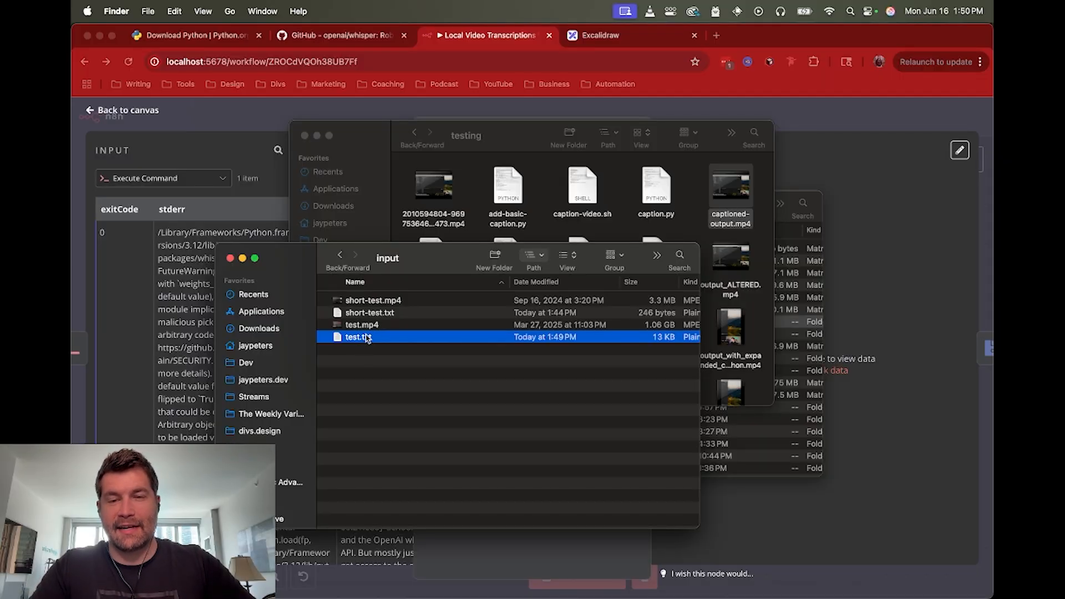
{"action": "left_click", "coordinate": [362, 324]}
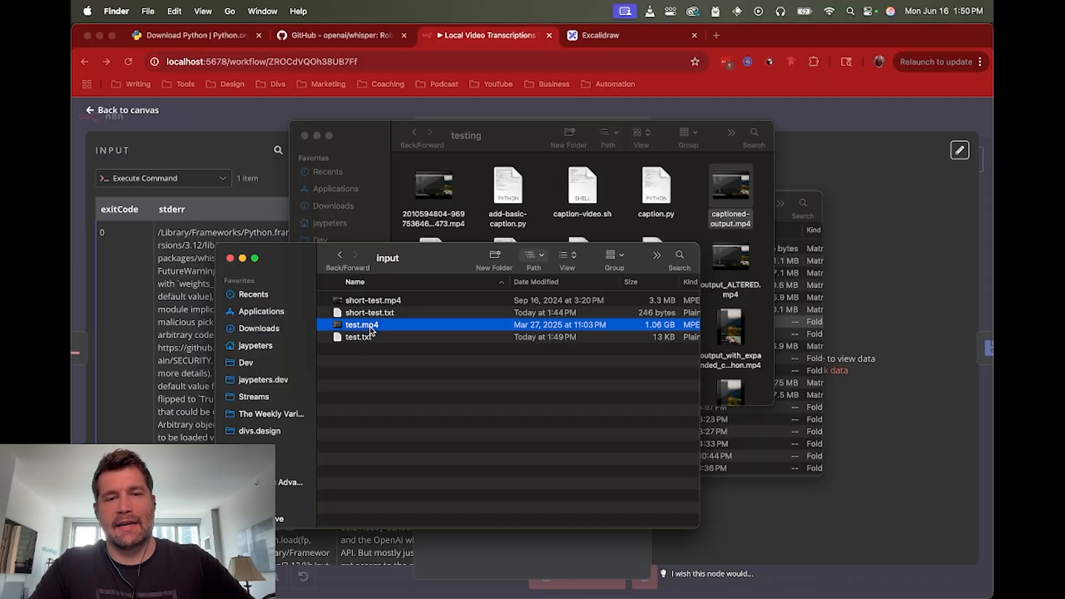
{"action": "left_click", "coordinate": [358, 337]}
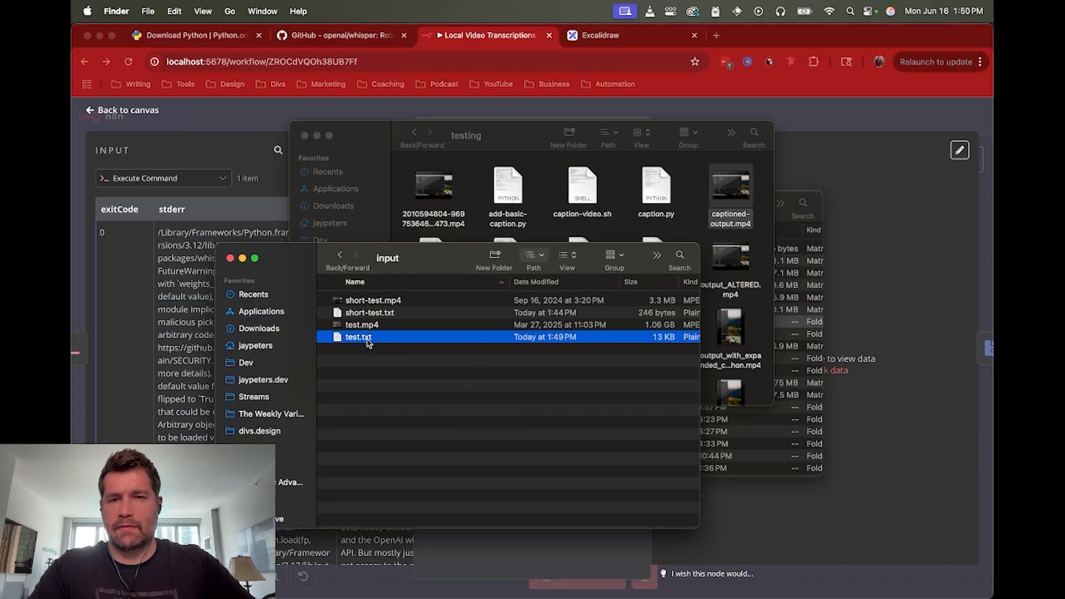
Step: Read the full Whisper transcript of test.txt in TextEdit
{"action": "double_click", "coordinate": [357, 337]}
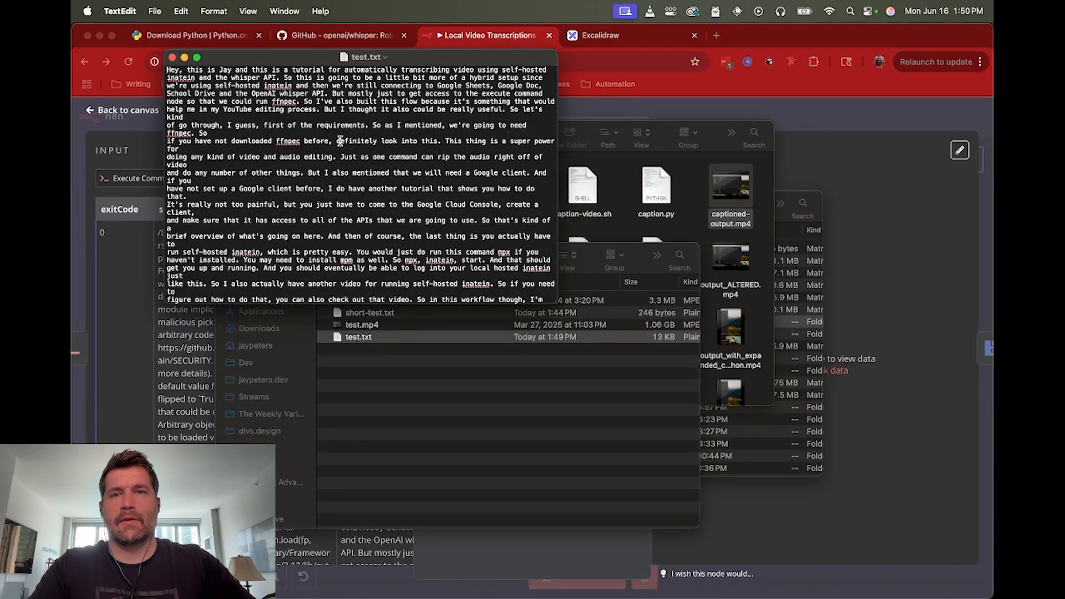
{"action": "scroll", "scroll_direction": "down", "scroll_amount": 3}
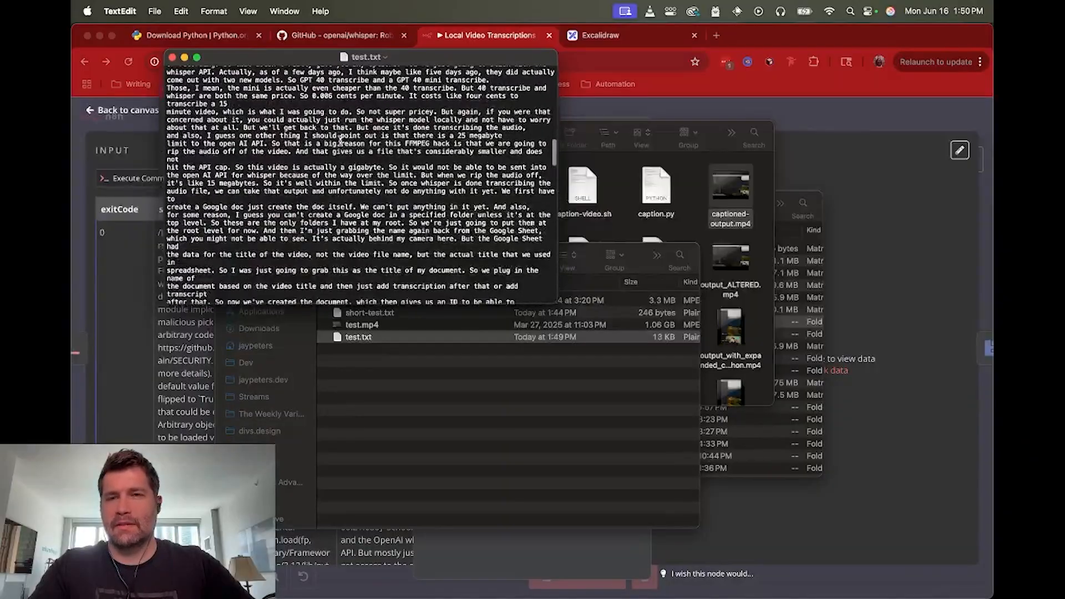
{"action": "scroll", "scroll_direction": "down", "scroll_amount": 3}
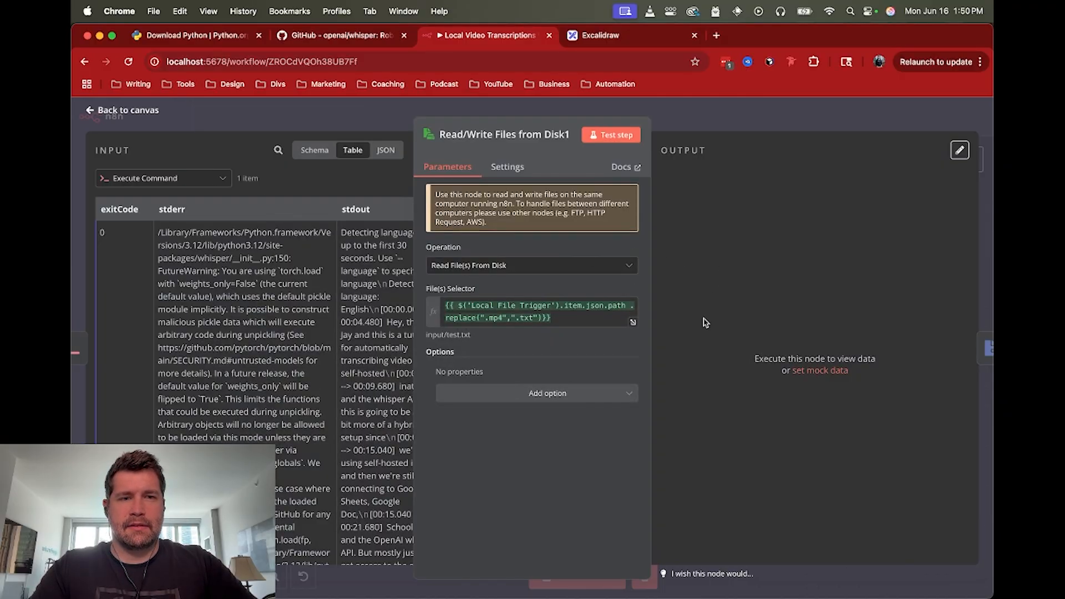
Step: Read test.txt from disk and extract its full transcript text, then go back to the canvas
{"action": "left_click", "coordinate": [611, 135]}
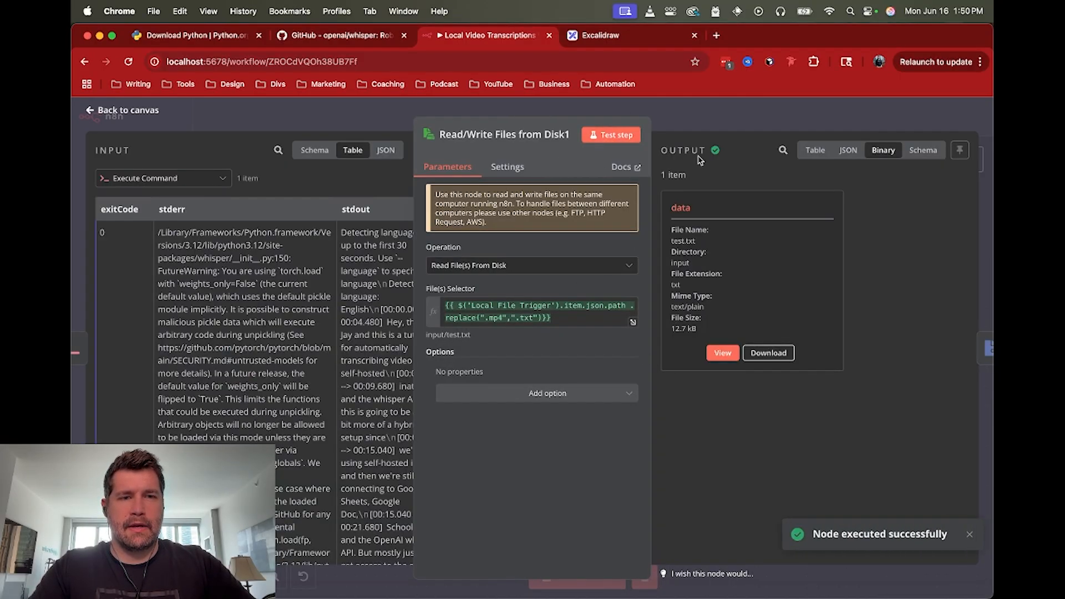
{"action": "mouse_move", "coordinate": [770, 117]}
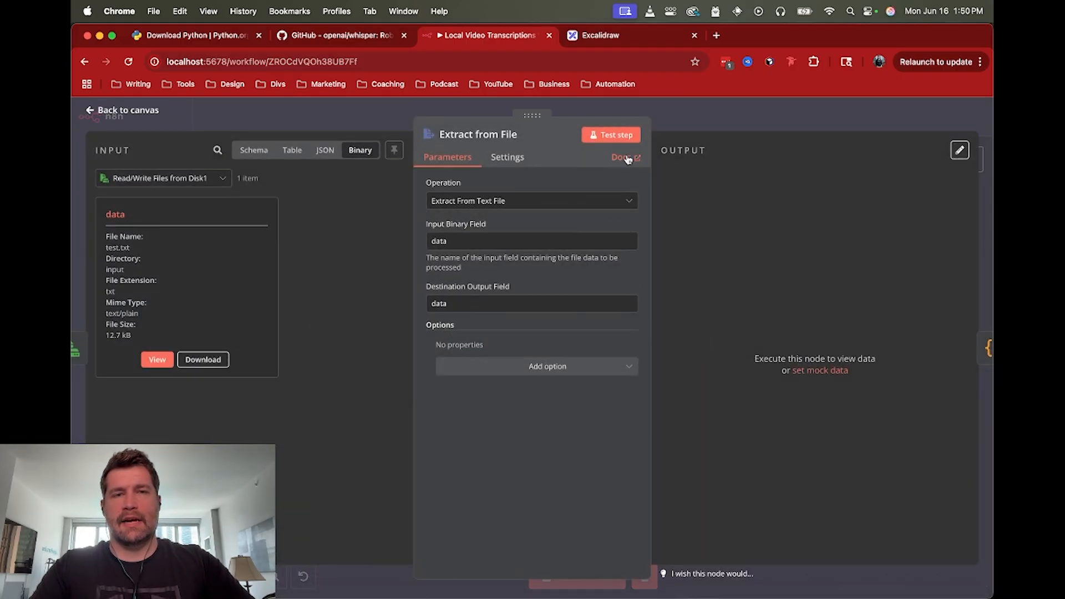
{"action": "left_click", "coordinate": [616, 135]}
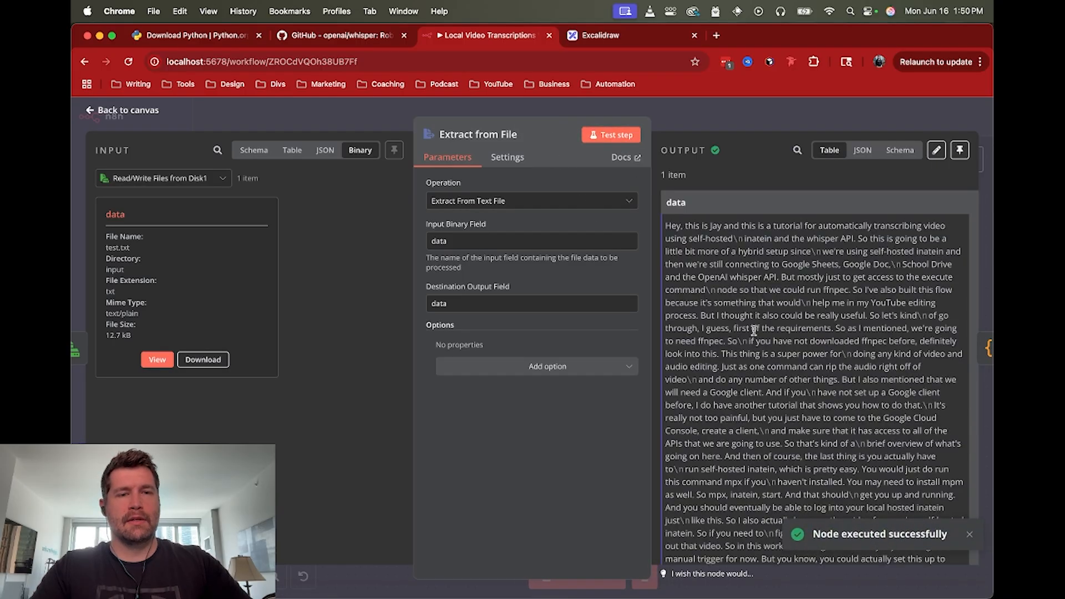
{"action": "scroll", "scroll_direction": "down", "scroll_amount": 3}
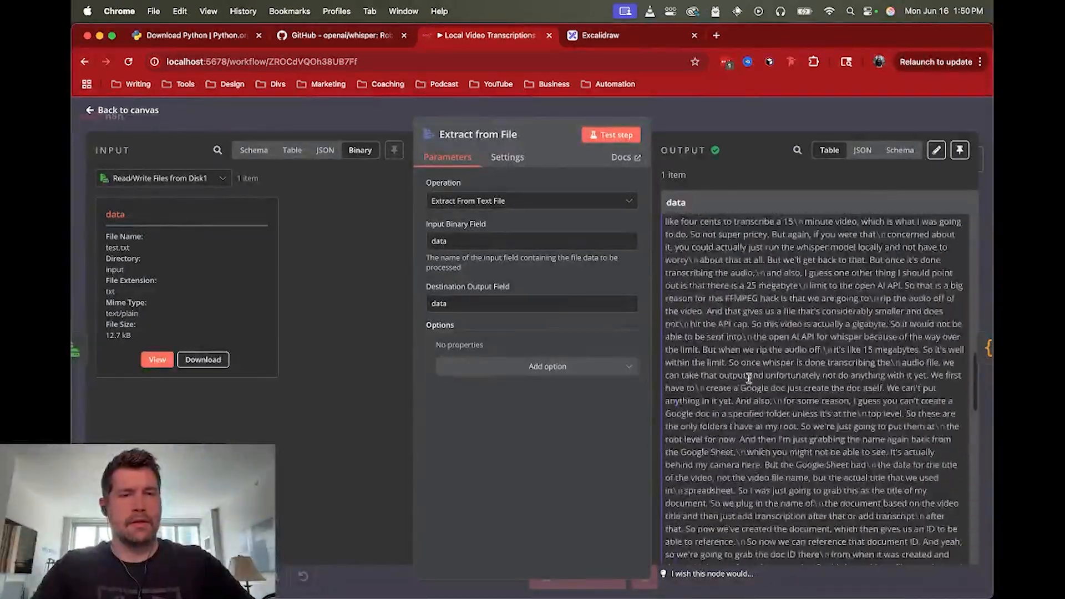
{"action": "left_click", "coordinate": [123, 110]}
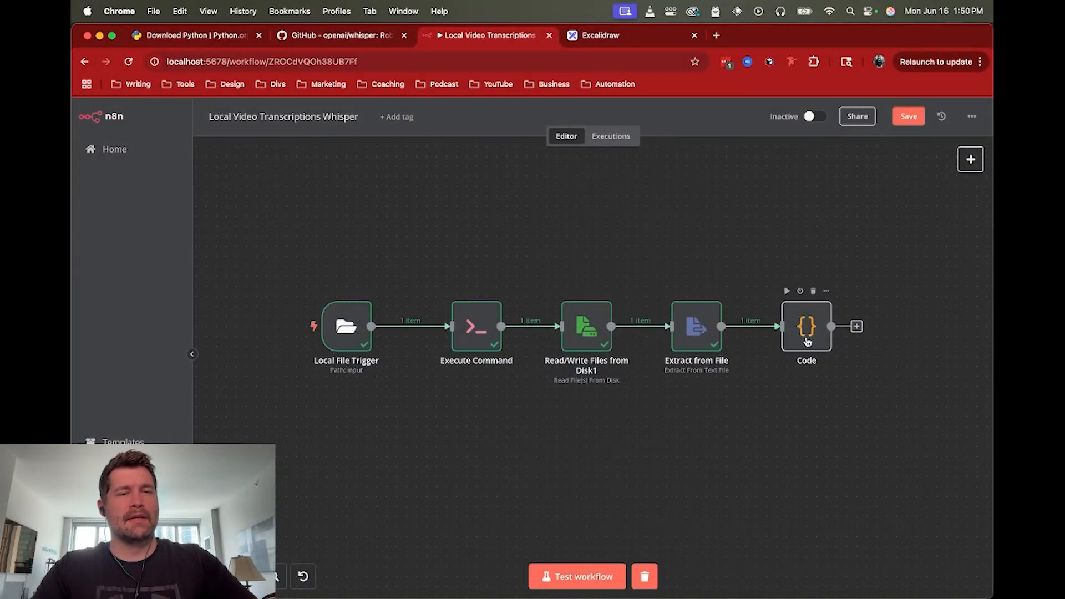
Step: Review the extracted transcript arriving as the Code node's input data
{"action": "double_click", "coordinate": [697, 326]}
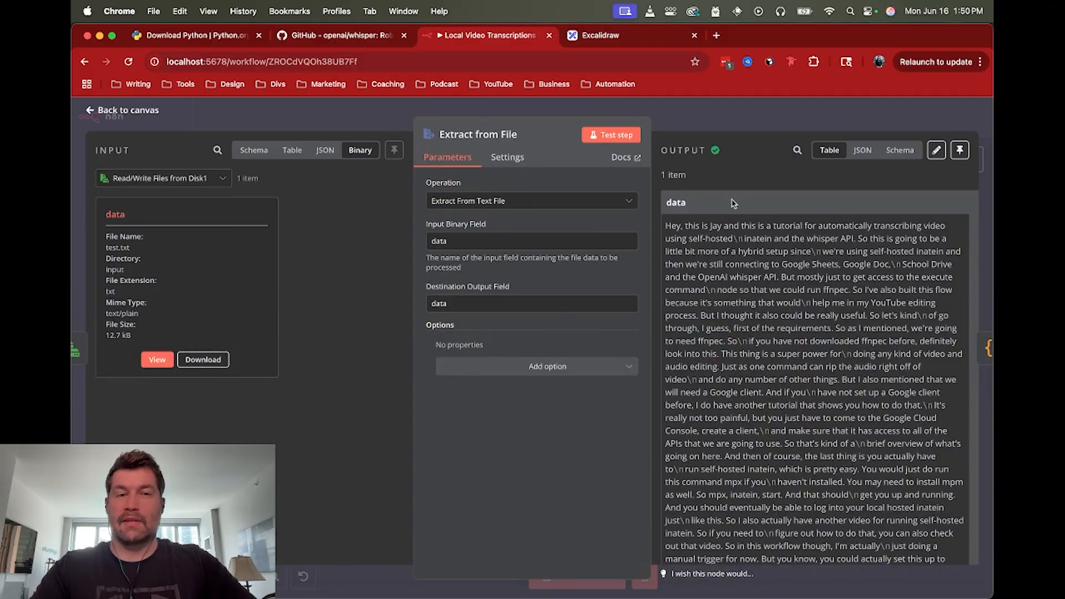
{"action": "scroll", "scroll_direction": "down", "scroll_amount": 3}
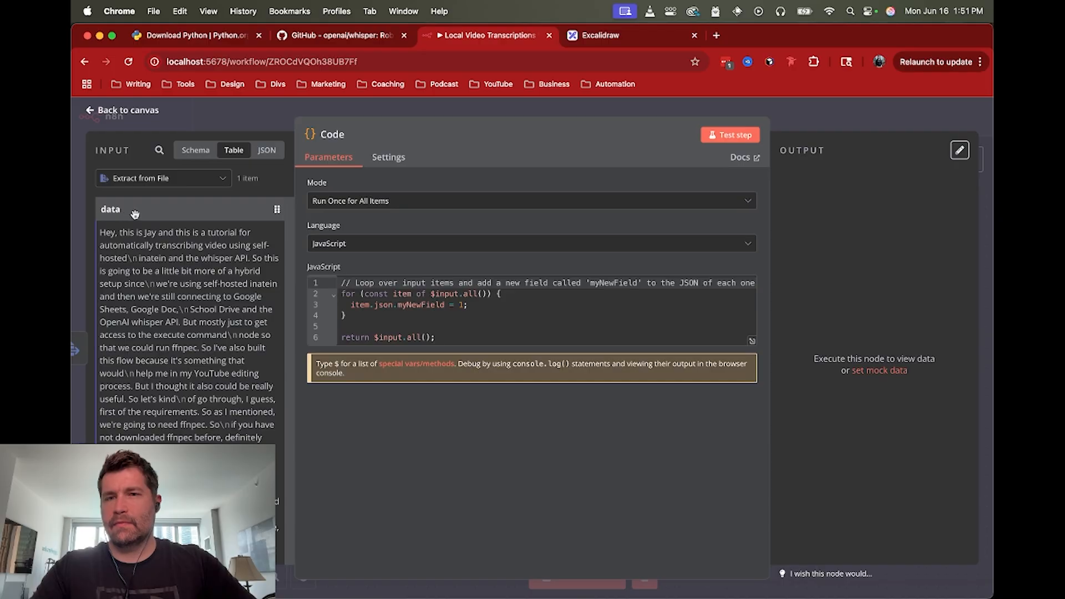
{"action": "scroll", "scroll_direction": "down", "scroll_amount": 3}
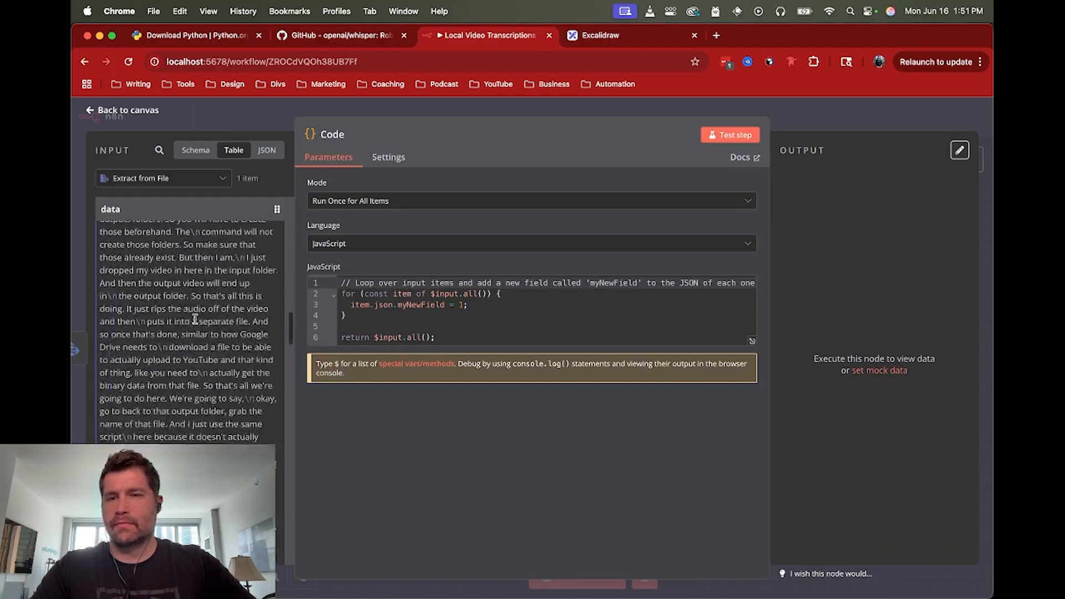
Step: Return to the canvas showing Code after Extract from File with earlier steps complete
{"action": "left_click", "coordinate": [119, 110]}
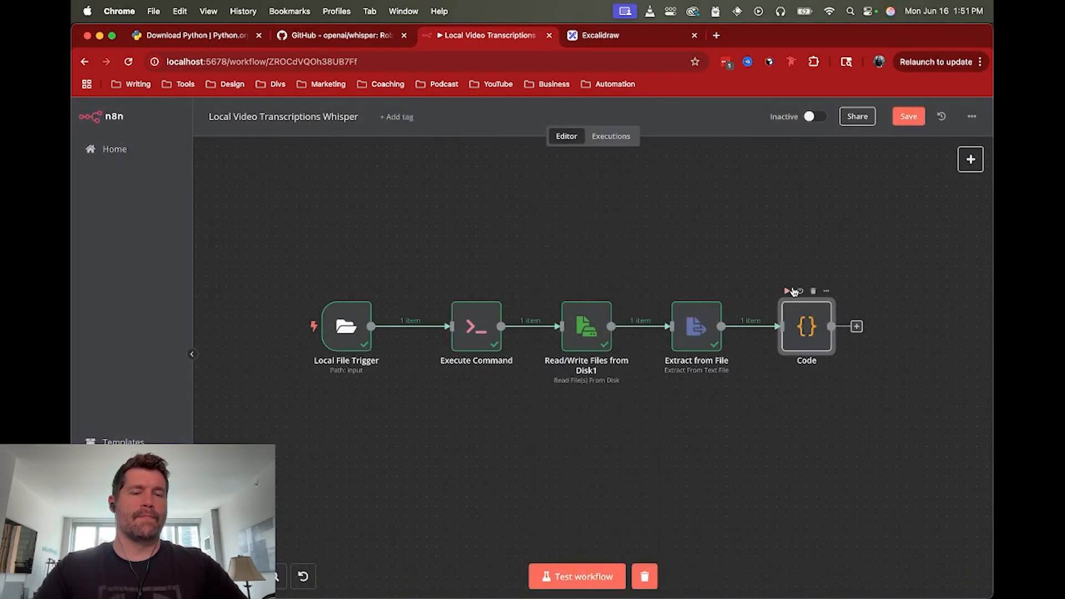
{"action": "mouse_move", "coordinate": [789, 290]}
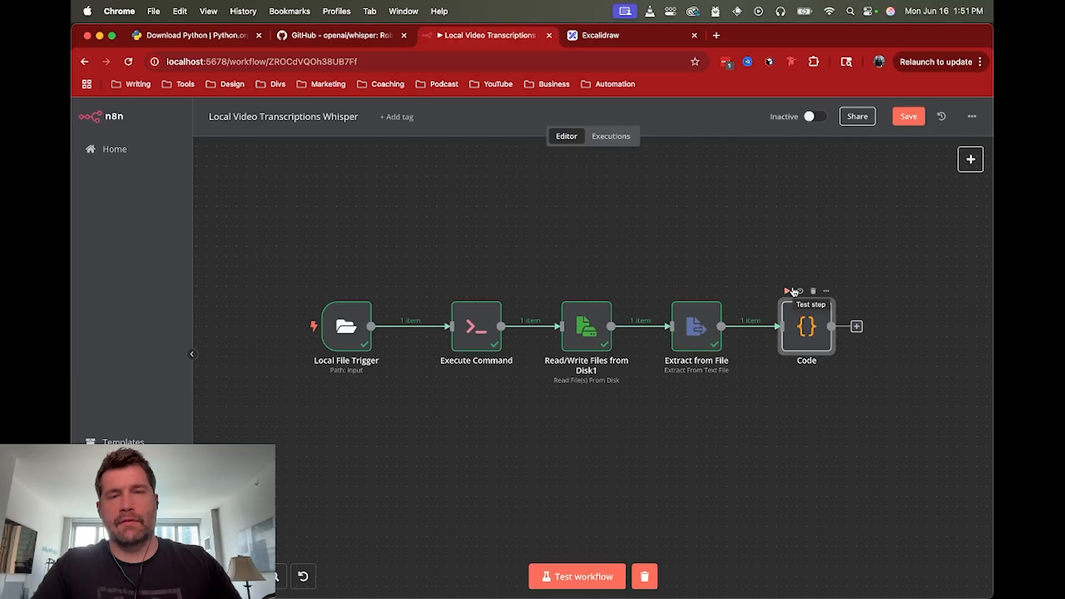